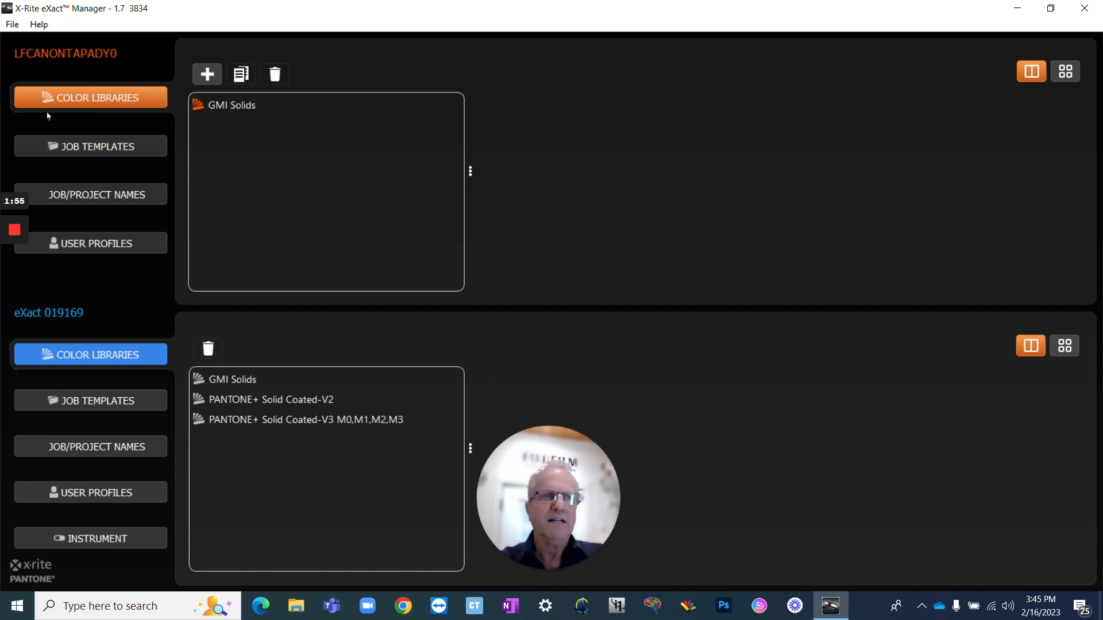
Step: Add a colour library named 'Customer Colours' under Color Libraries
click(206, 73)
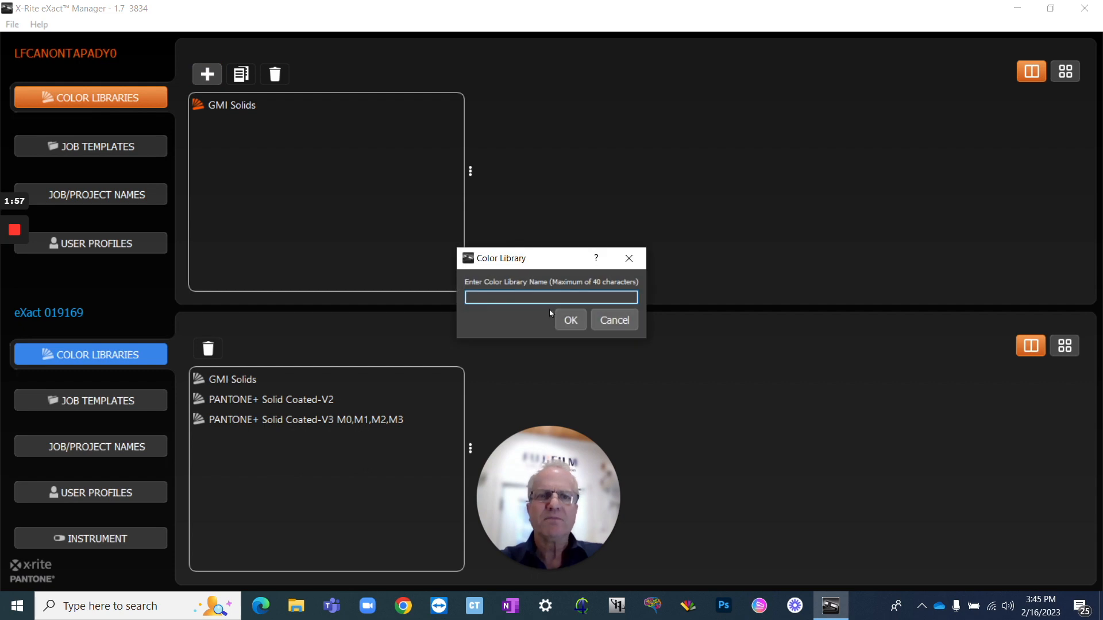
text(Customer Colours)
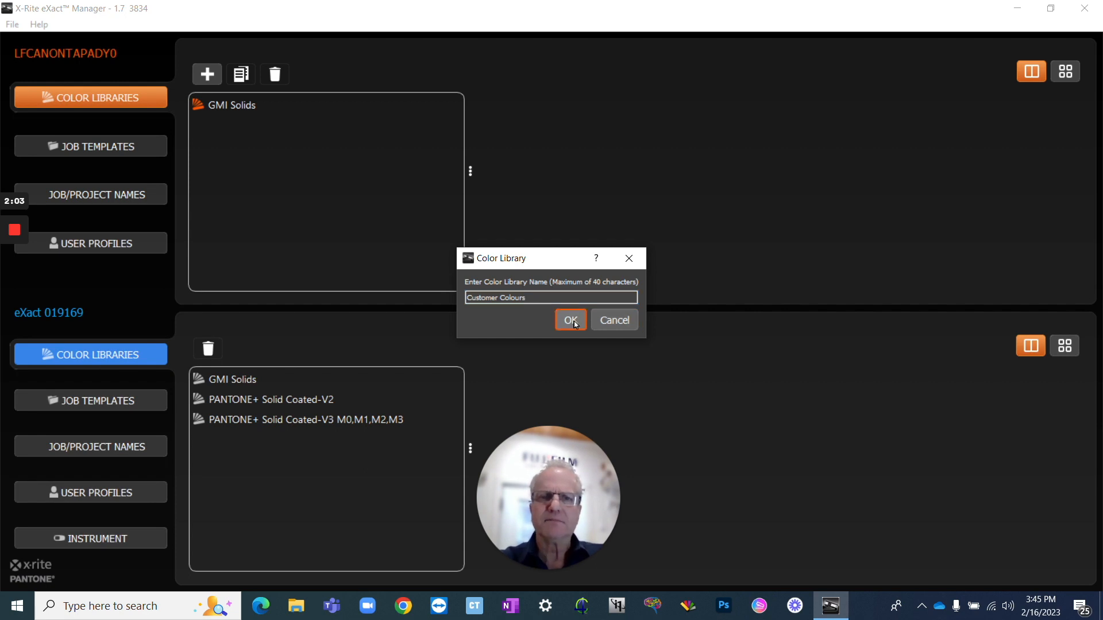
click(571, 319)
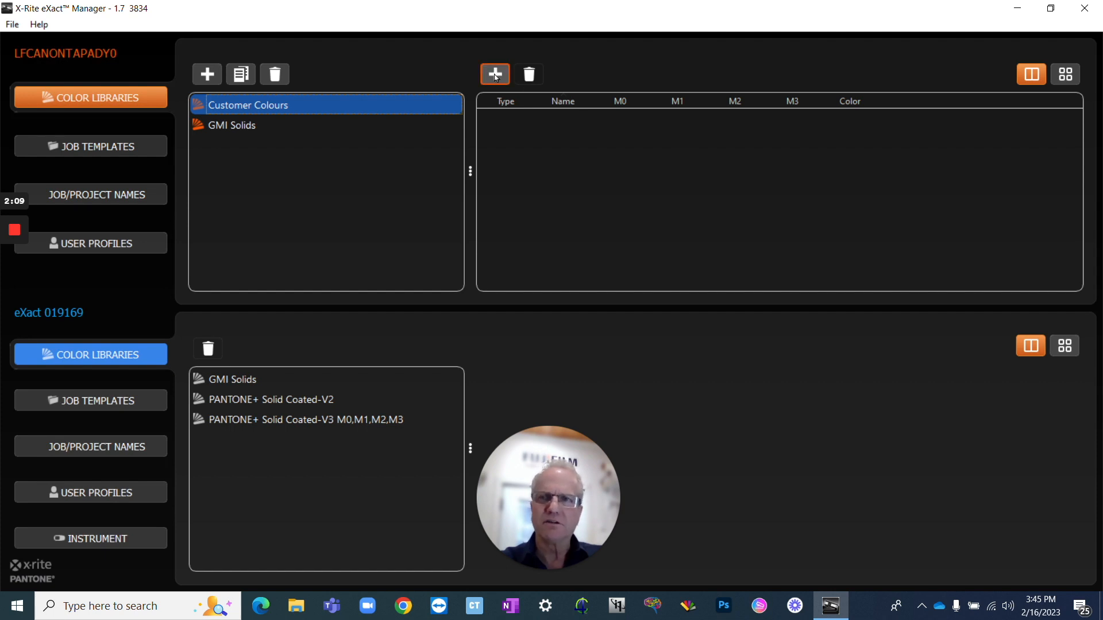
Step: Add colour 'Green' to Customer Colours with a ΔE00, M1 tolerance of 2.50
click(495, 73)
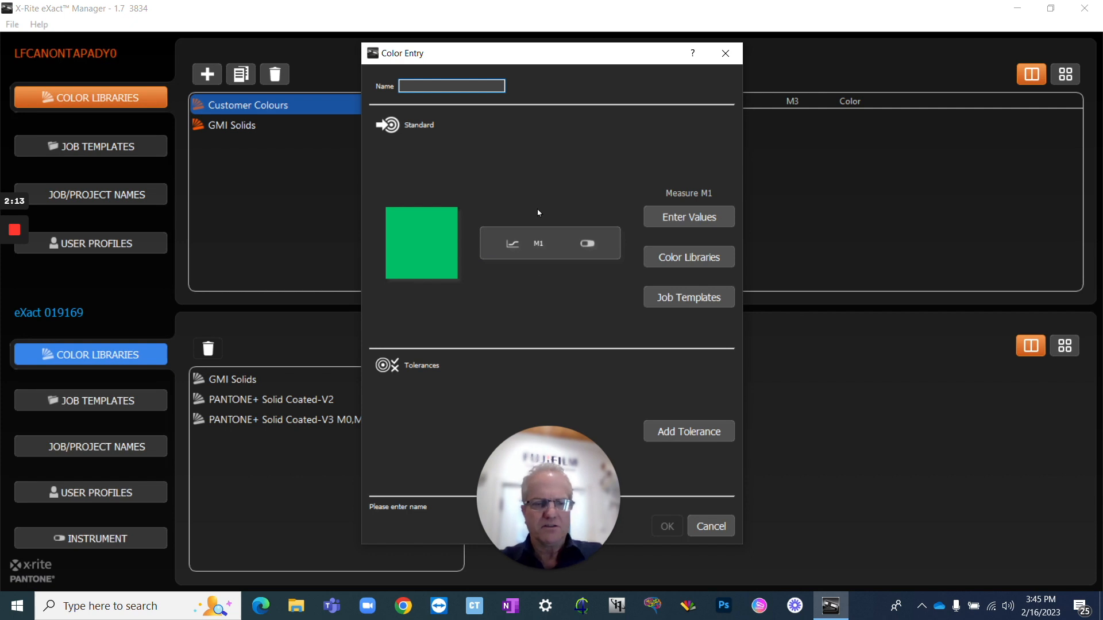
text(Green)
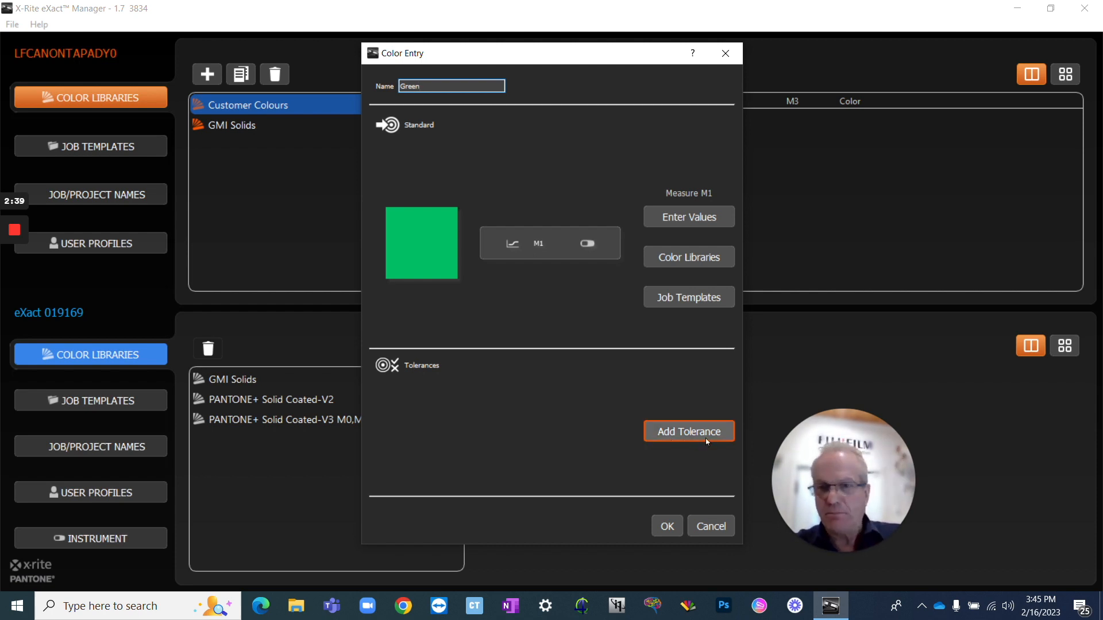
click(689, 430)
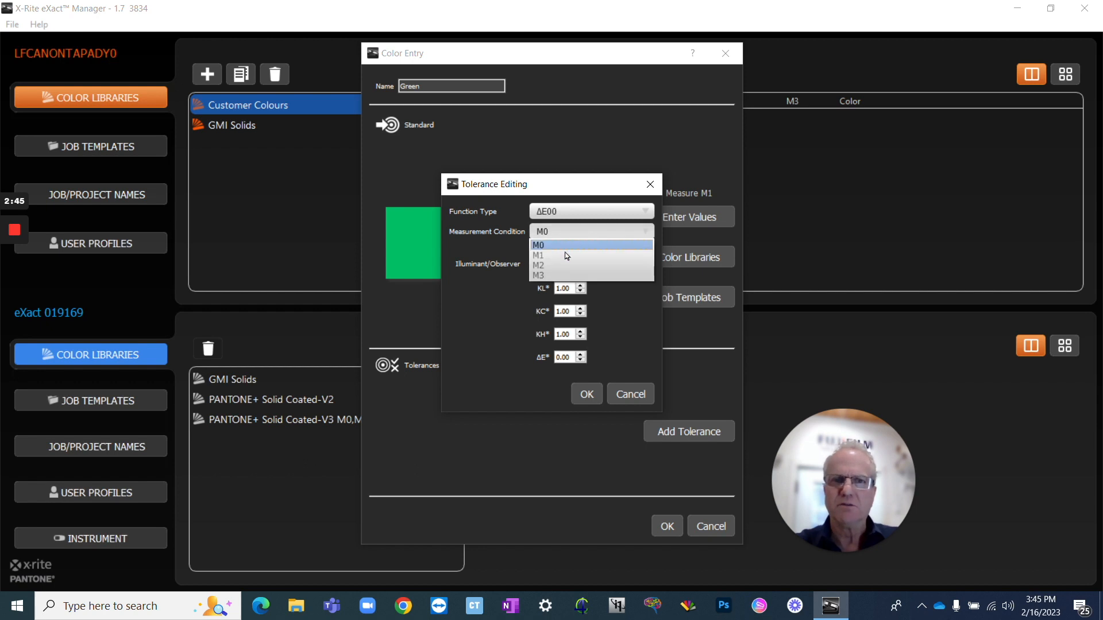
click(539, 255)
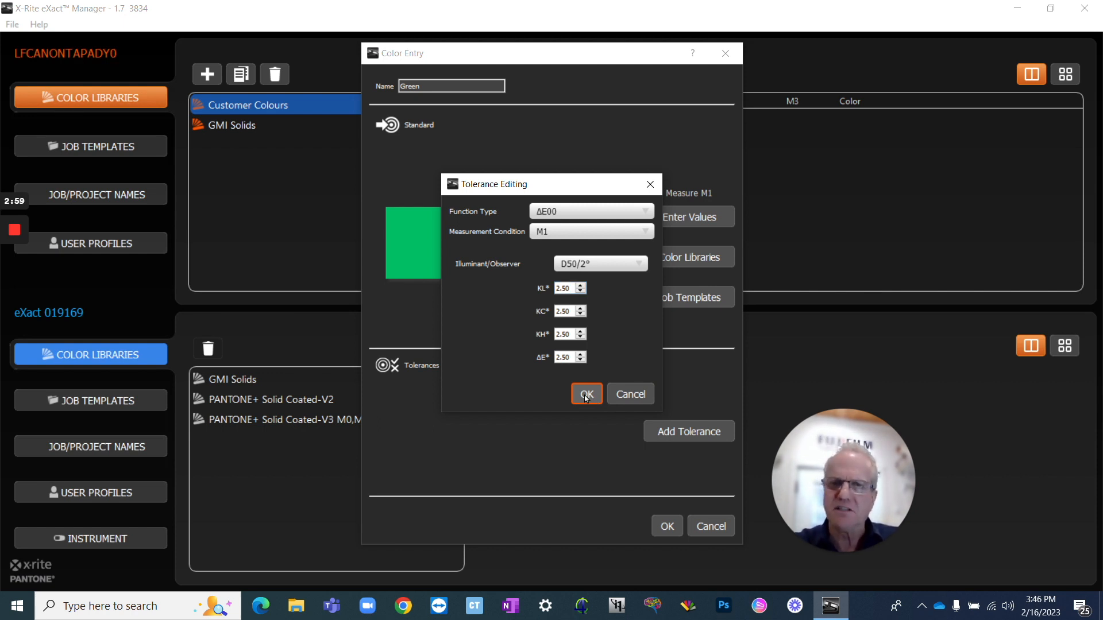
click(586, 393)
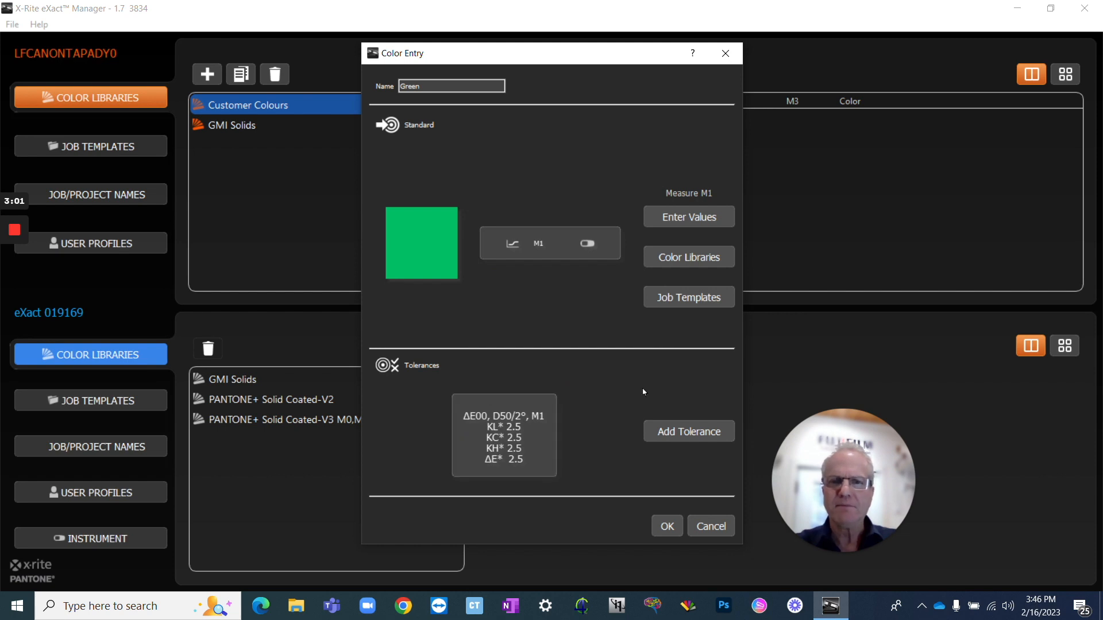
click(667, 526)
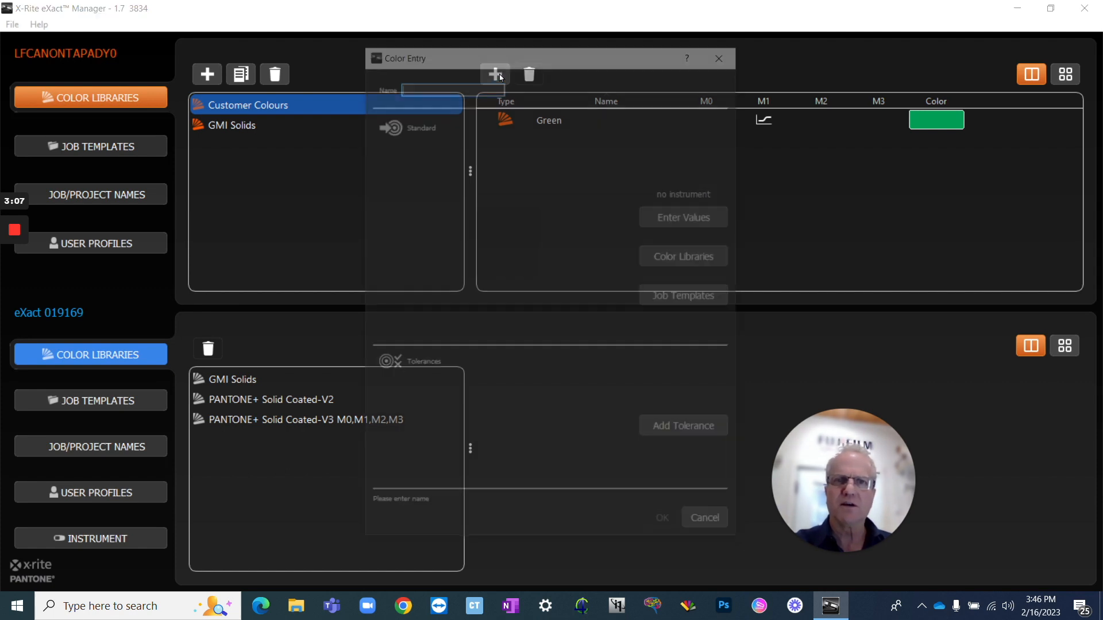
Step: Name the entry 'Purple', enter its standard values, and add a ΔE00, M1 tolerance of 2.50
text(Purple)
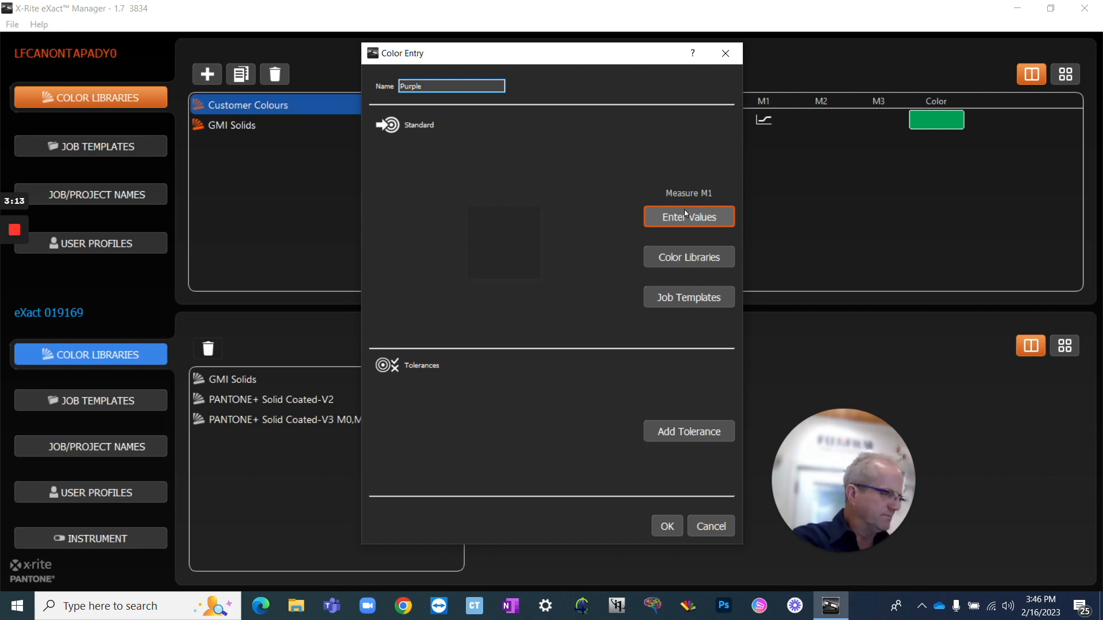
click(688, 216)
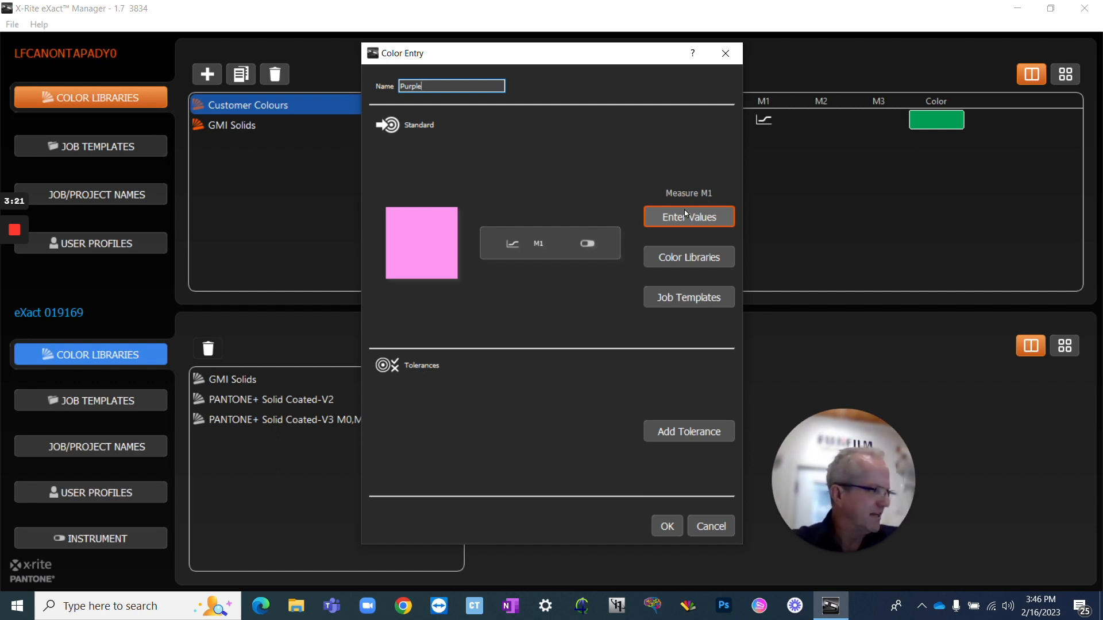
click(688, 431)
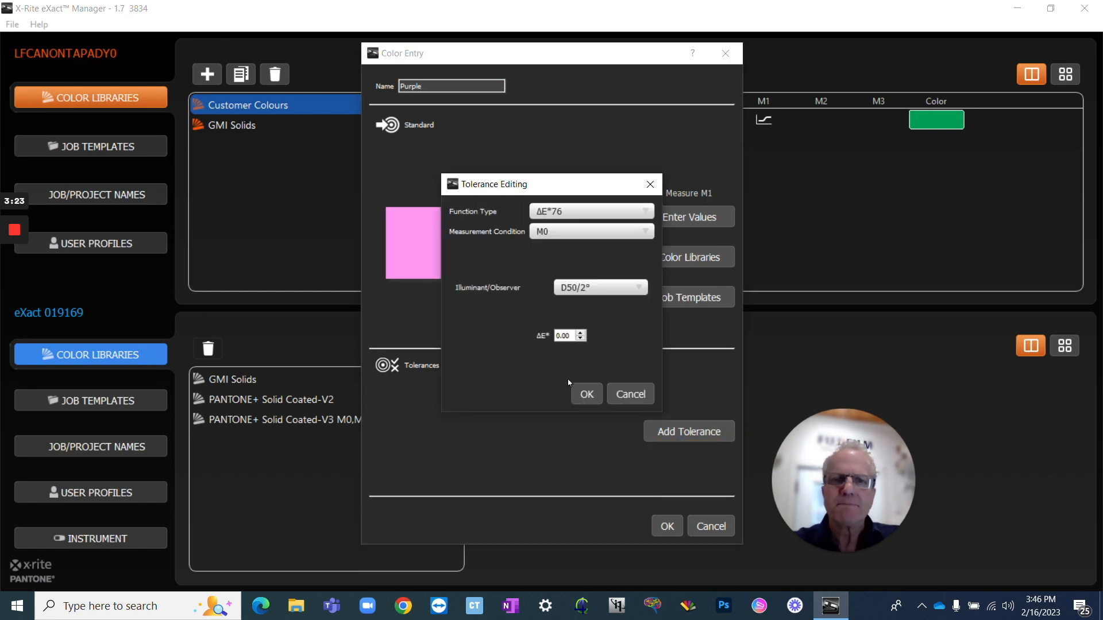
click(591, 211)
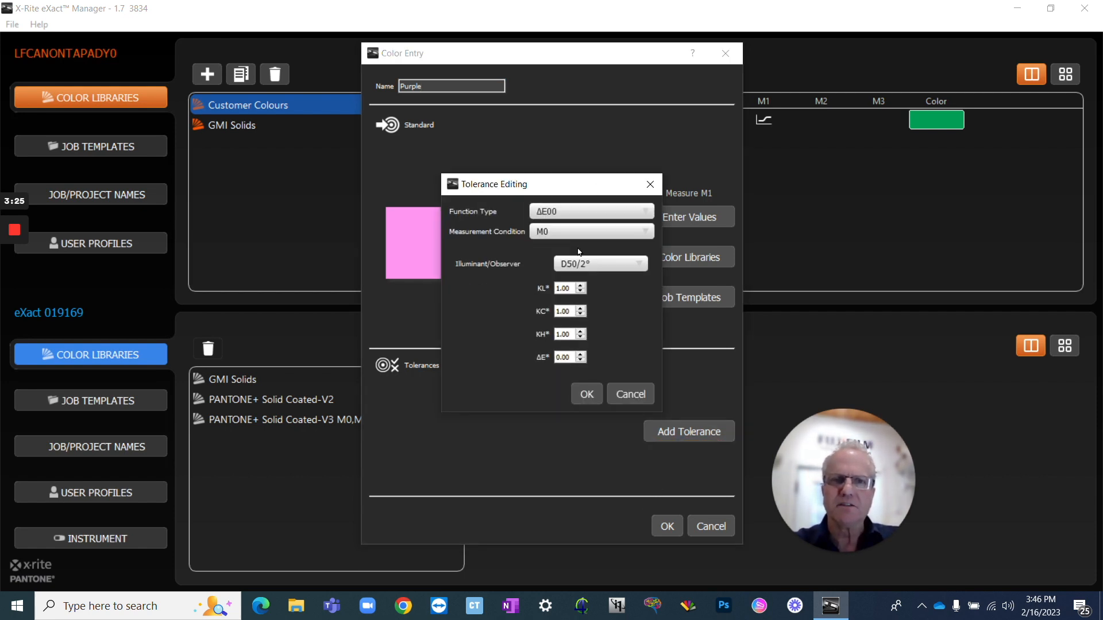
click(591, 231)
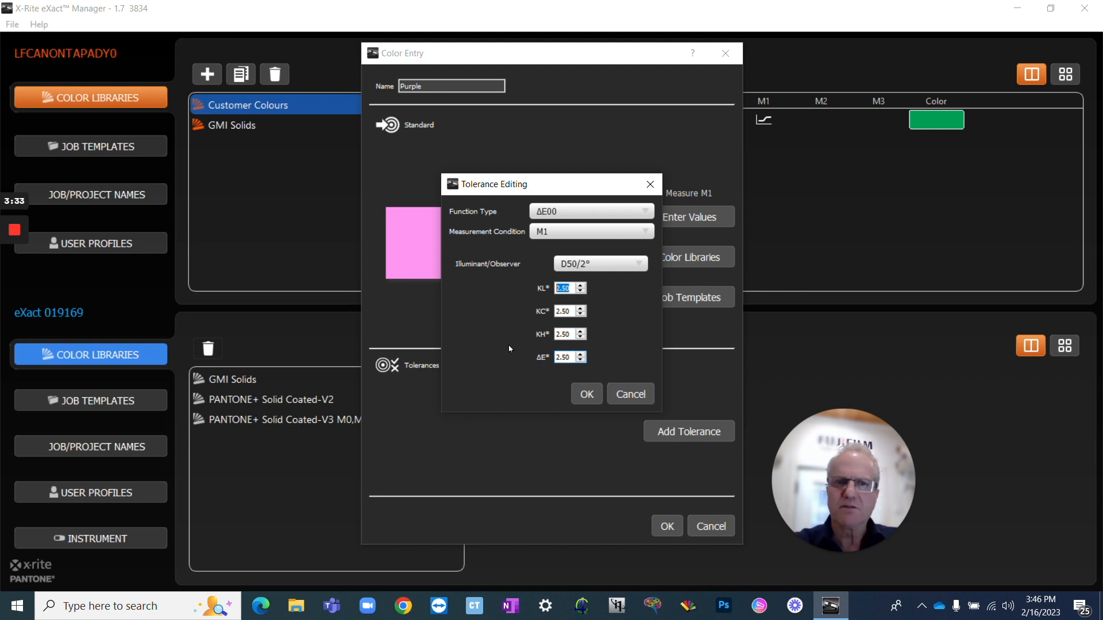
click(587, 394)
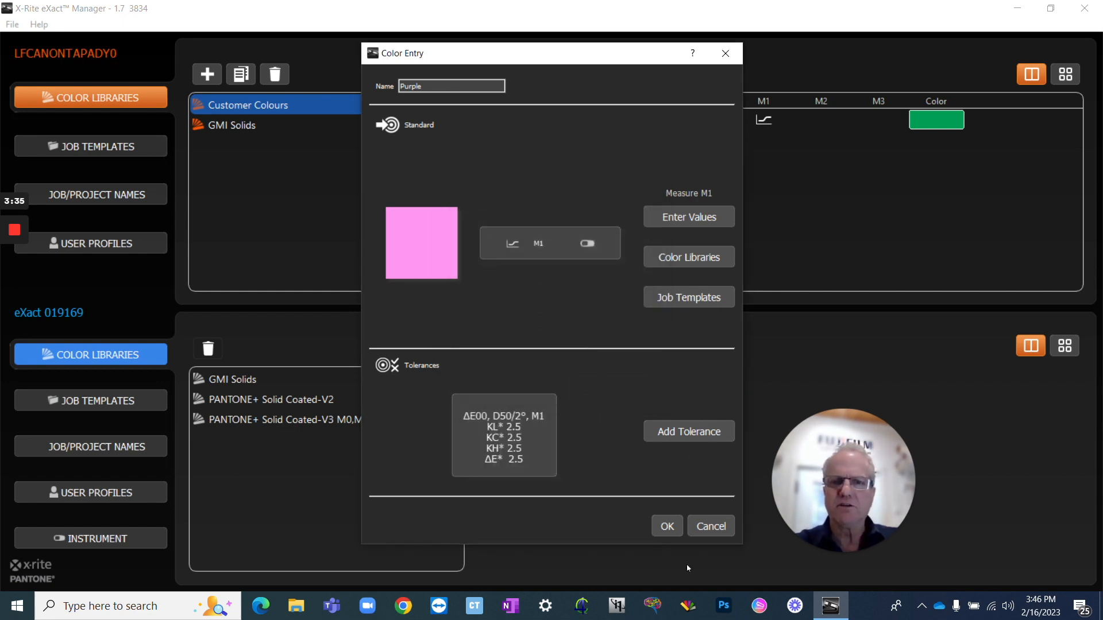
Step: Save Purple, then browse the instrument's Customer Colours and GMI Solids colour lists
click(666, 527)
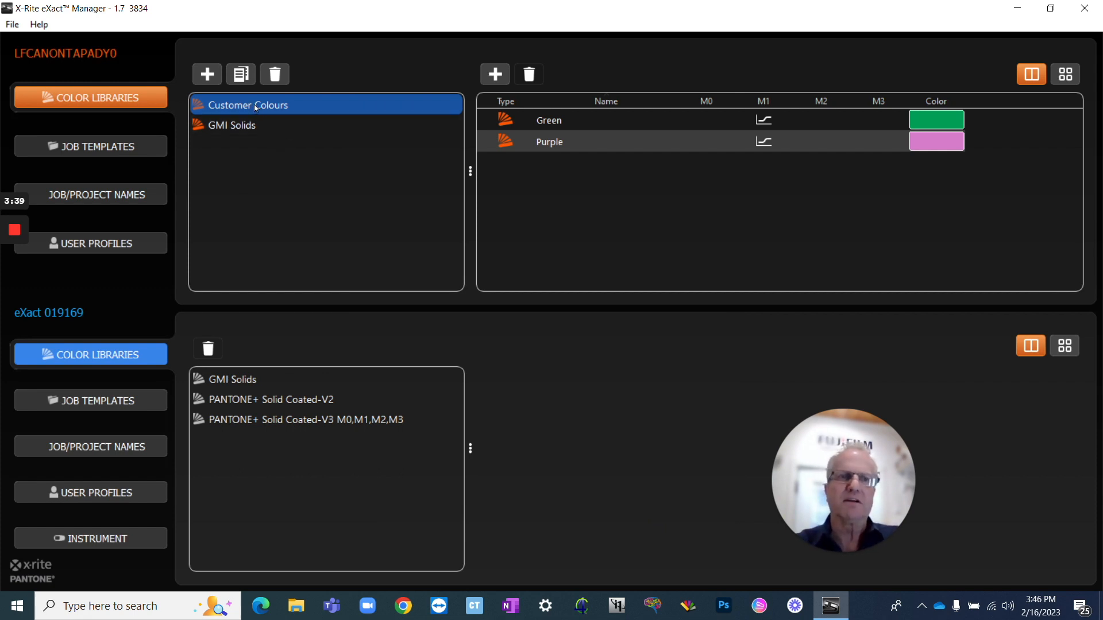
mouse_move(268, 104)
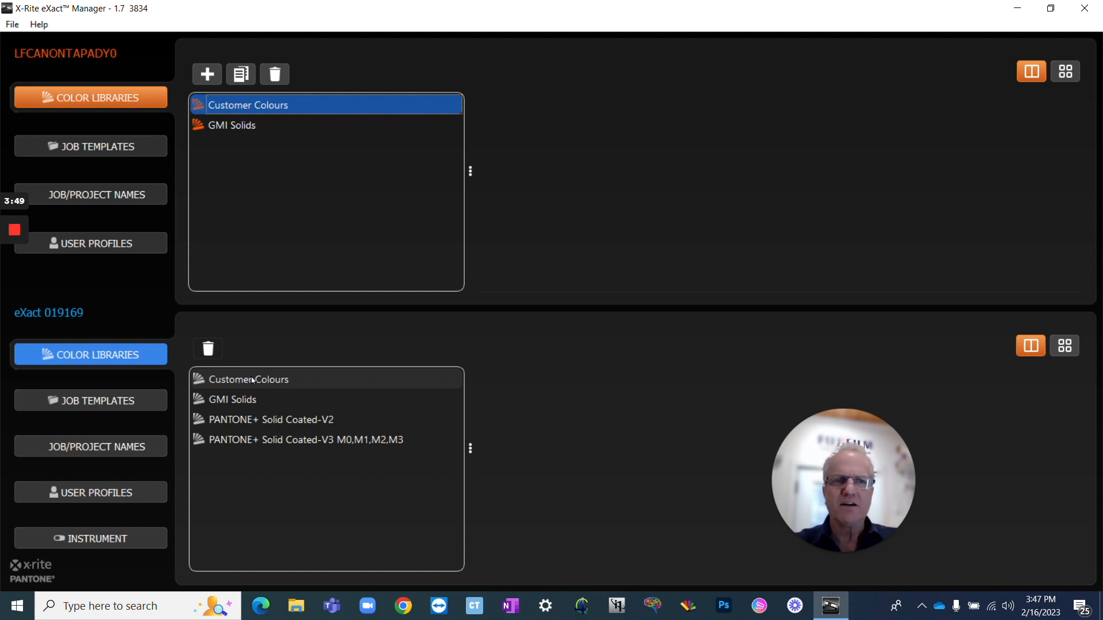
click(248, 379)
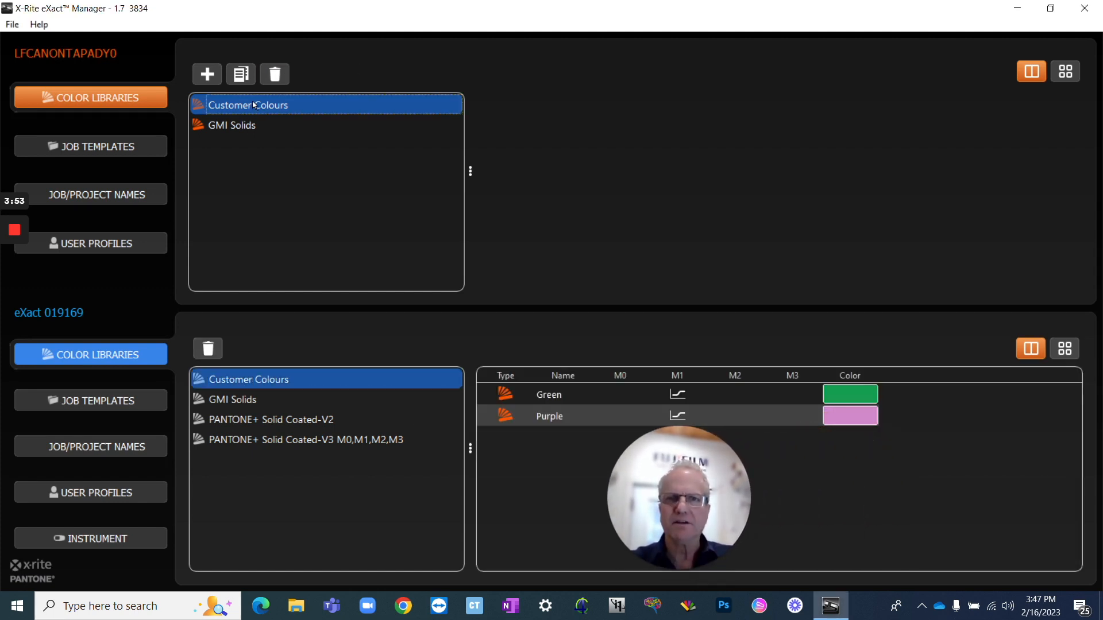
mouse_move(270, 105)
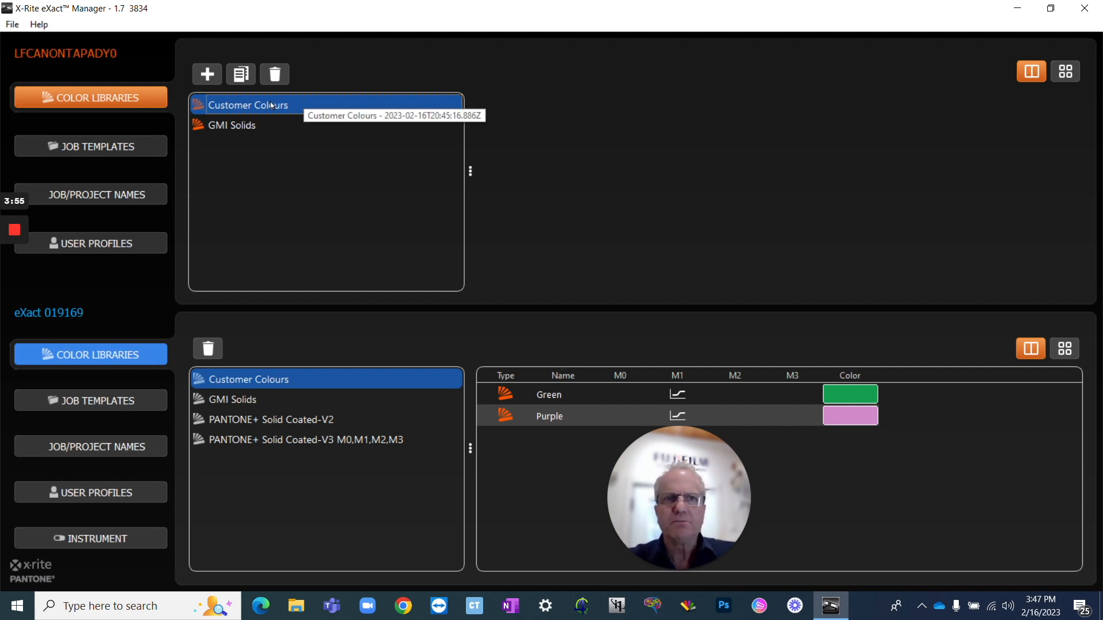
click(232, 125)
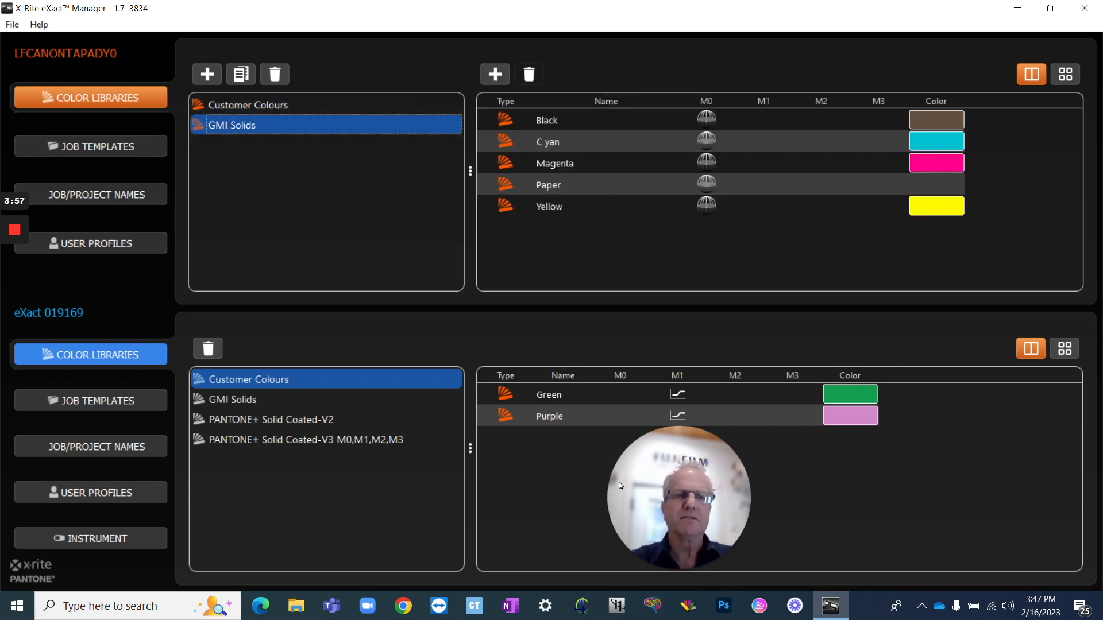
click(247, 104)
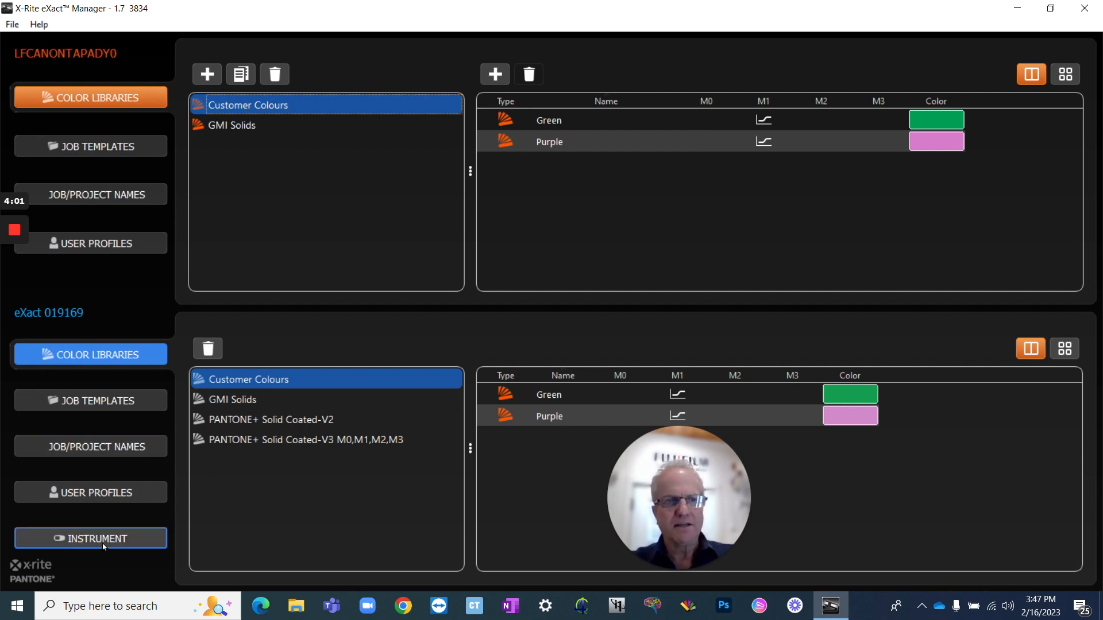
click(91, 538)
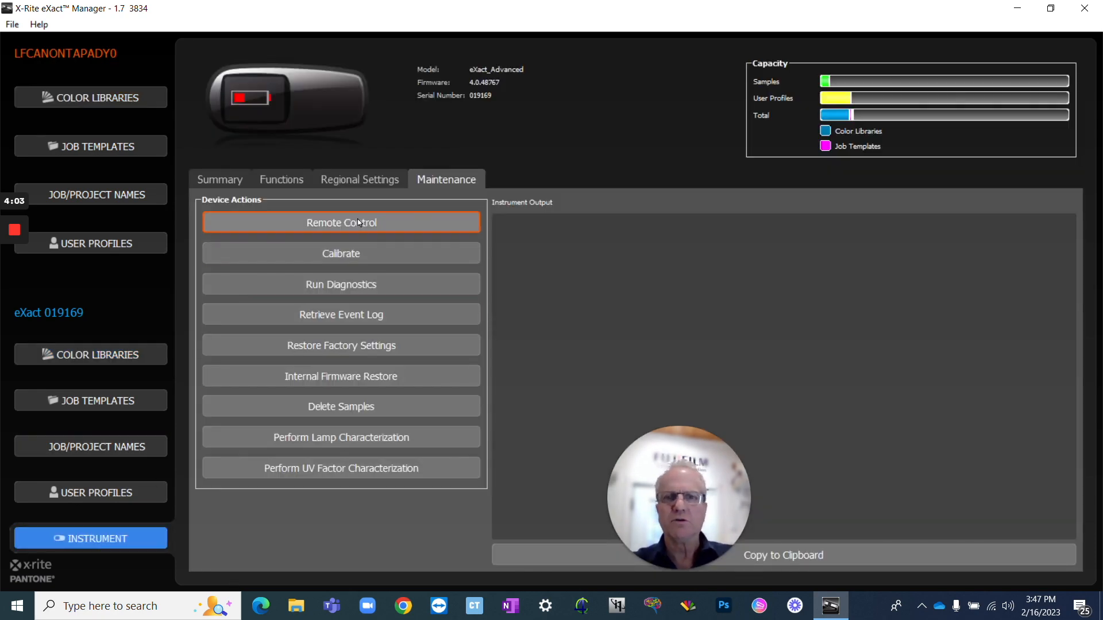
click(341, 222)
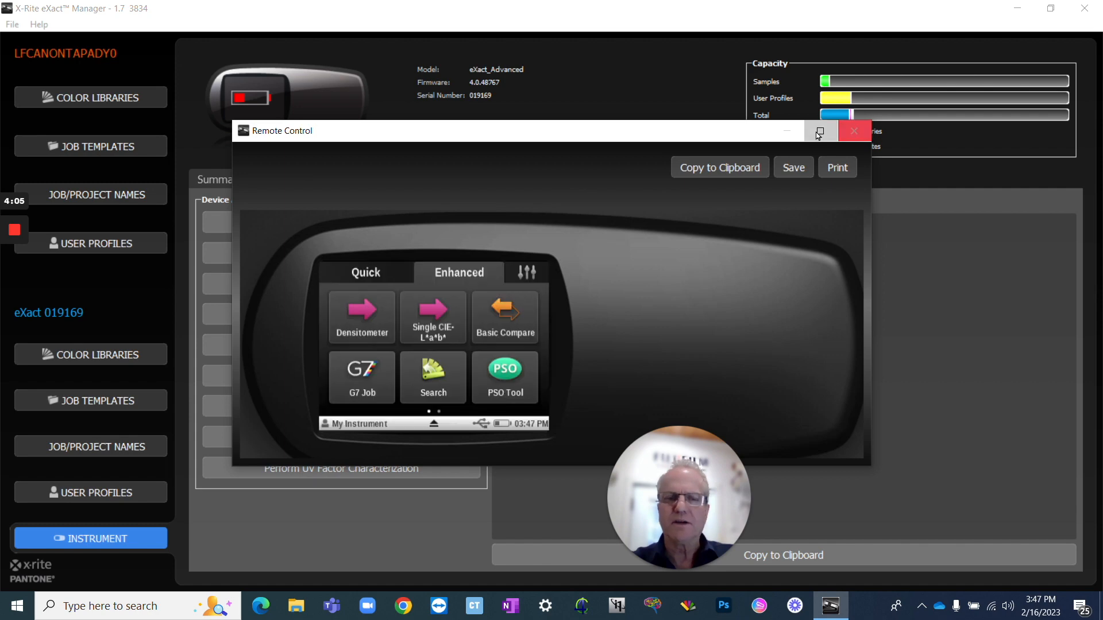
click(819, 131)
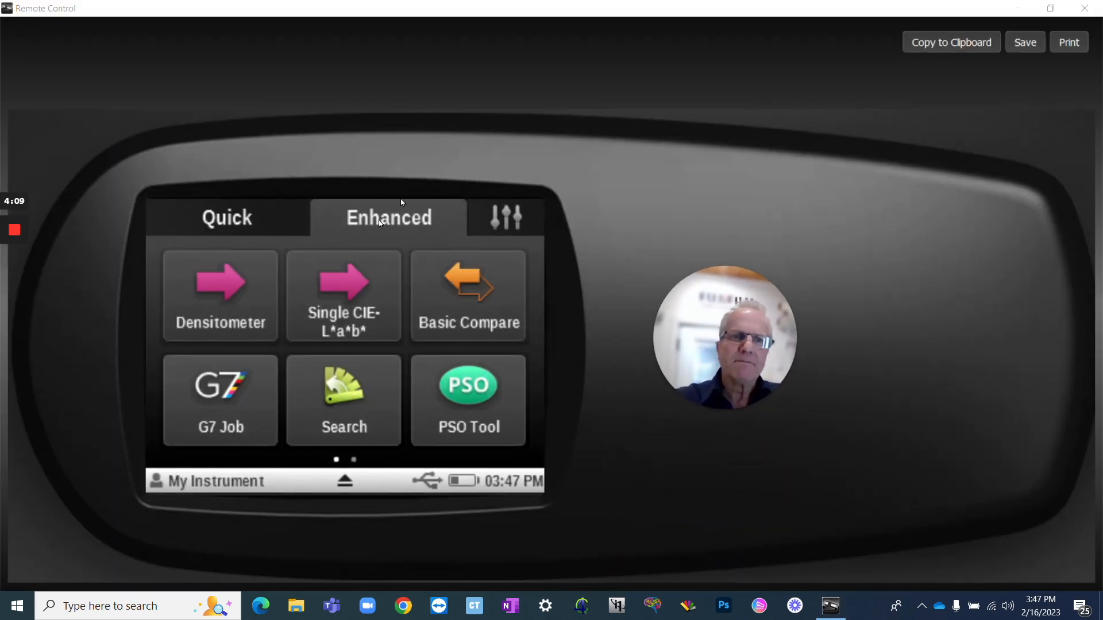
mouse_move(383, 327)
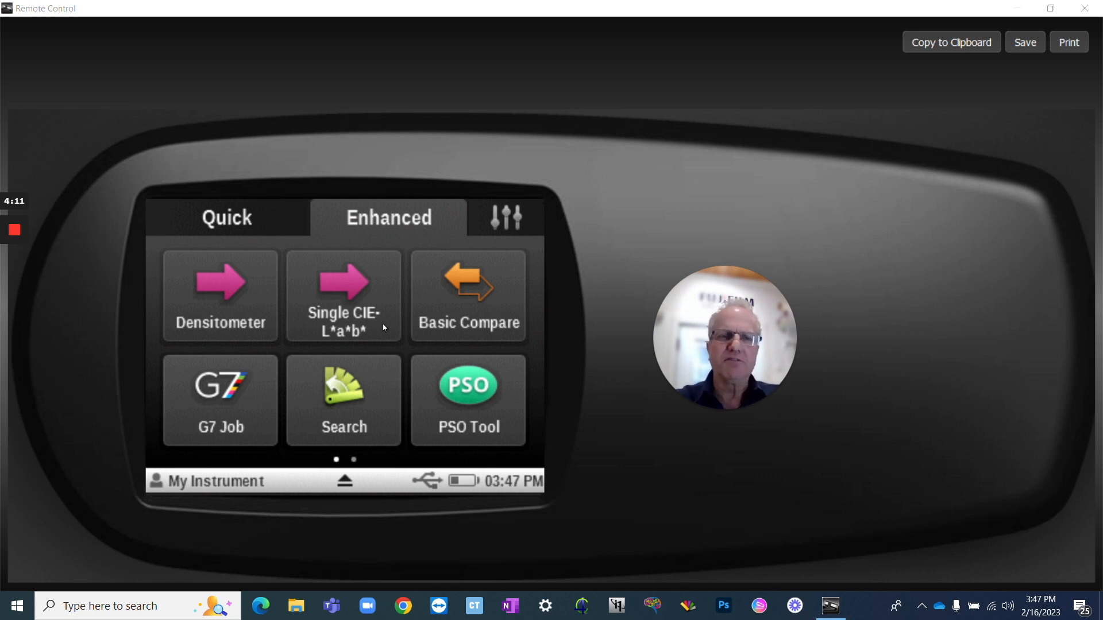
mouse_move(467, 284)
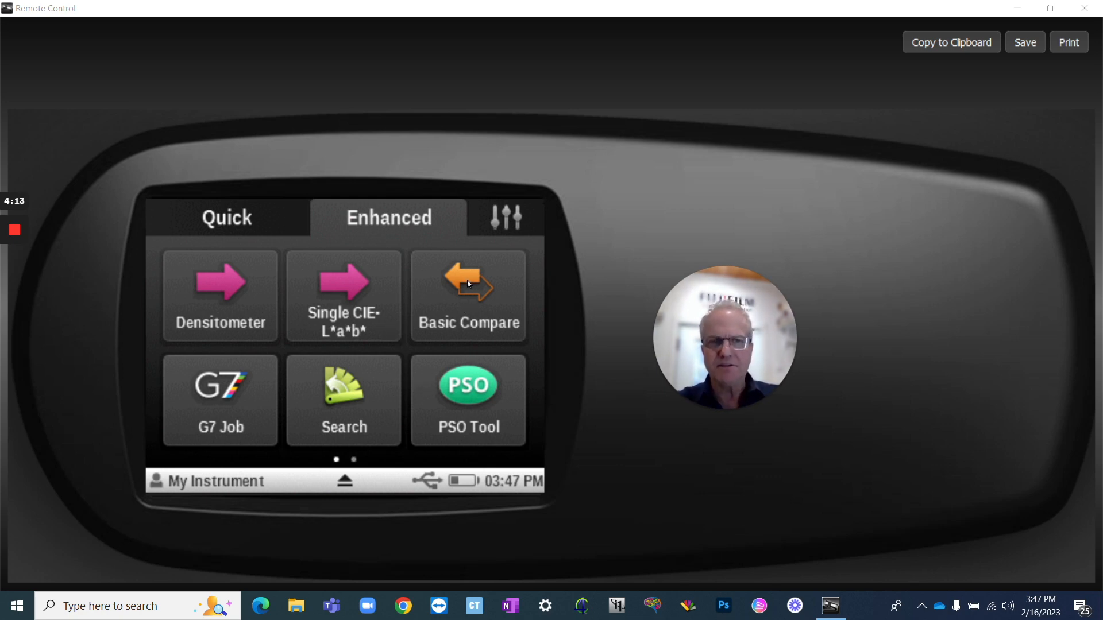
mouse_move(476, 313)
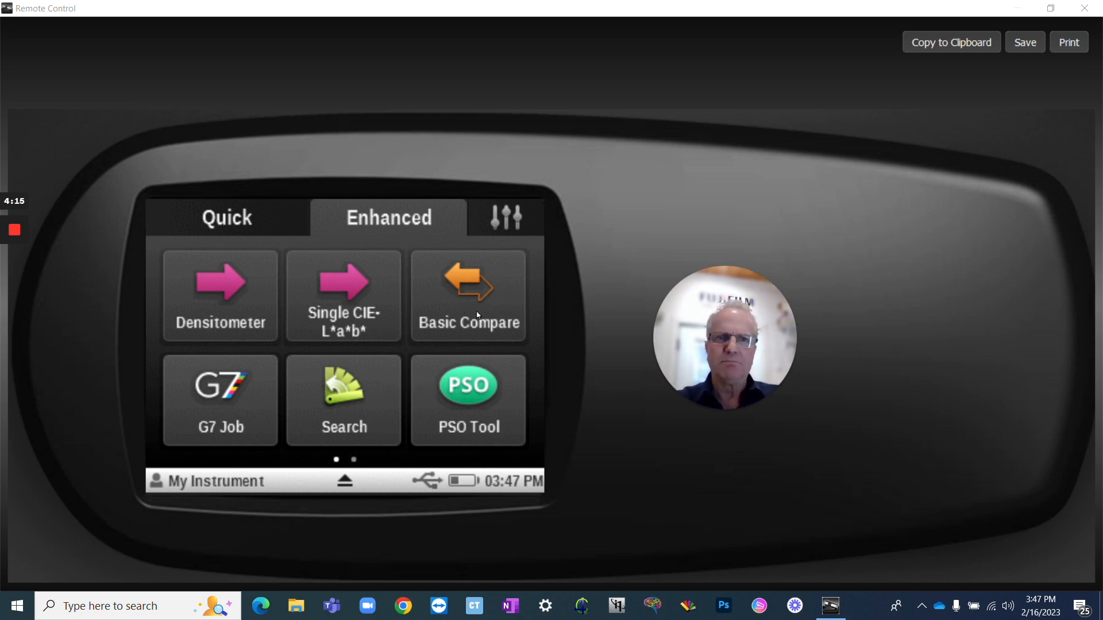
mouse_move(471, 309)
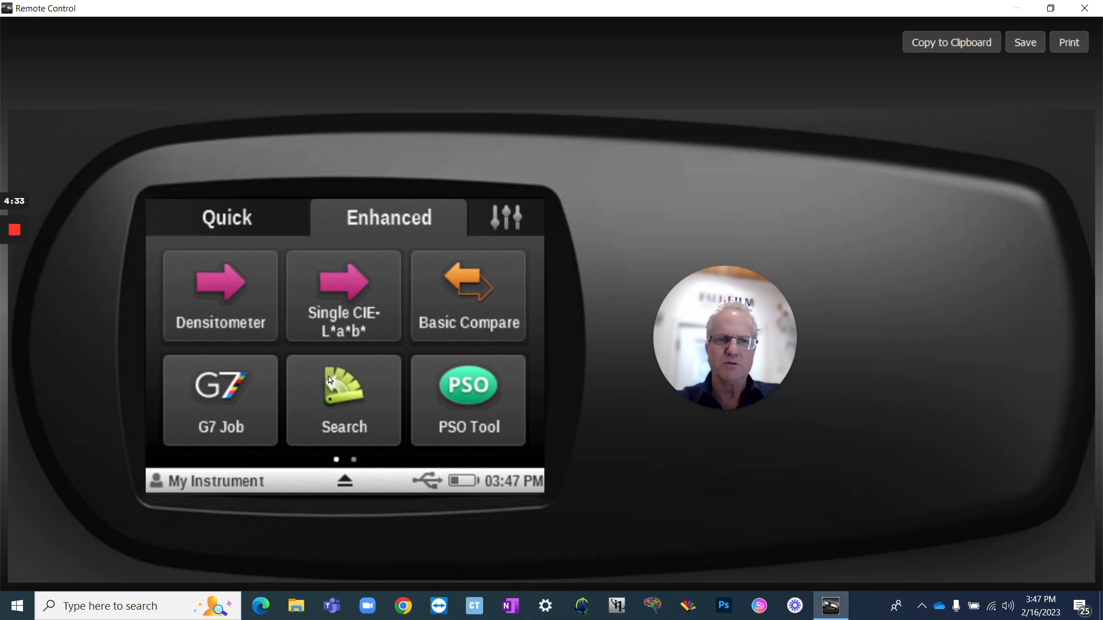
Step: Start Search mode and set Green (L* 43.74, a* -47.46, b* 19.98) as the standard
click(343, 394)
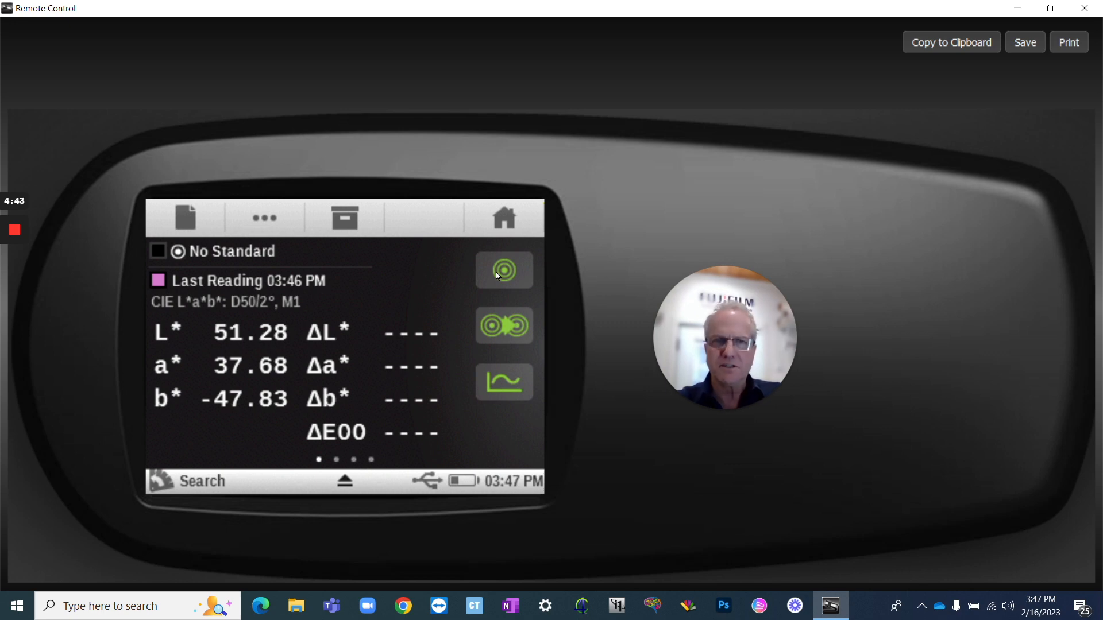
click(505, 271)
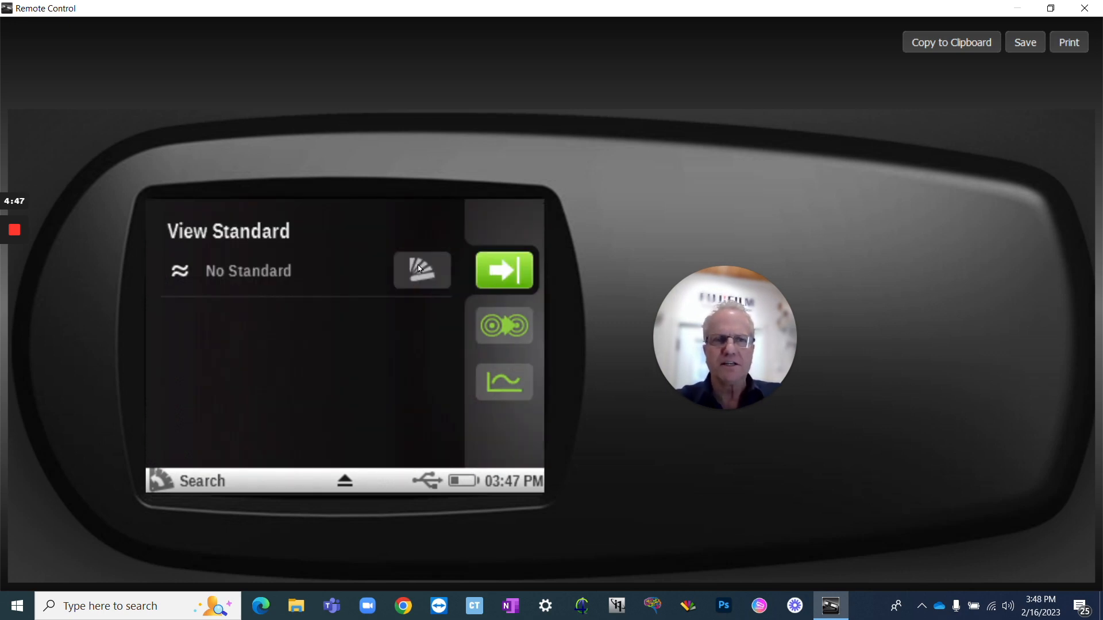
click(421, 270)
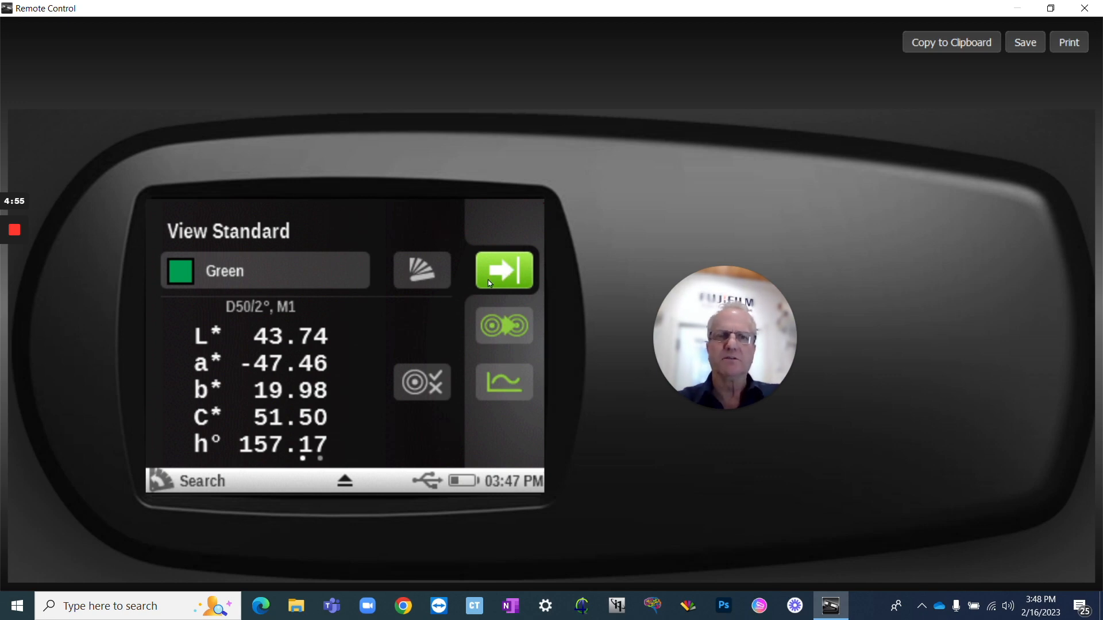
mouse_move(517, 413)
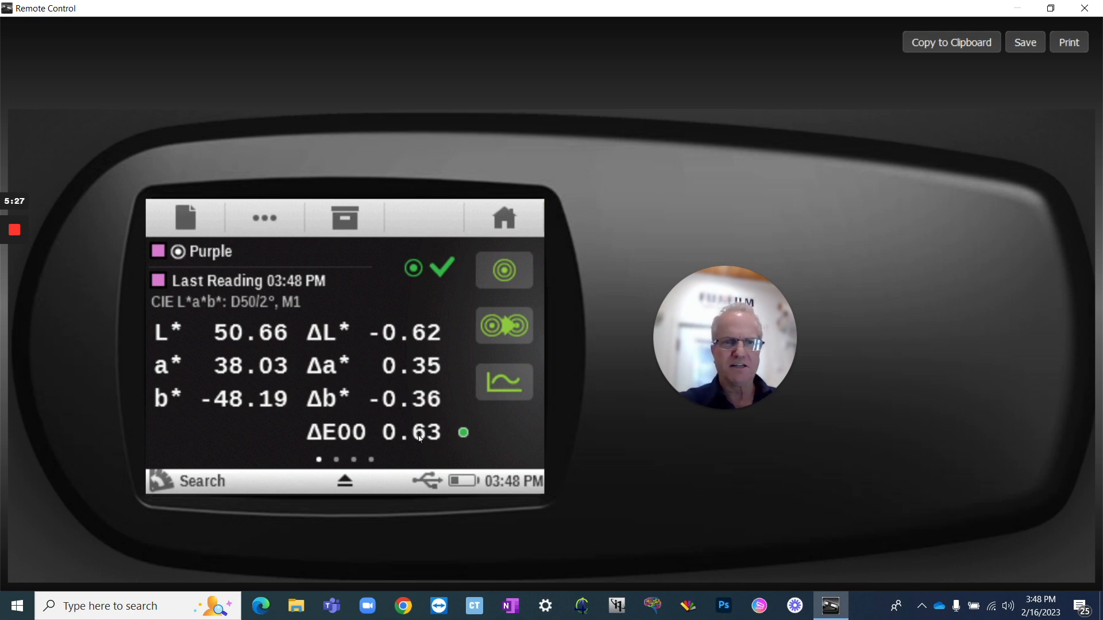
mouse_move(454, 441)
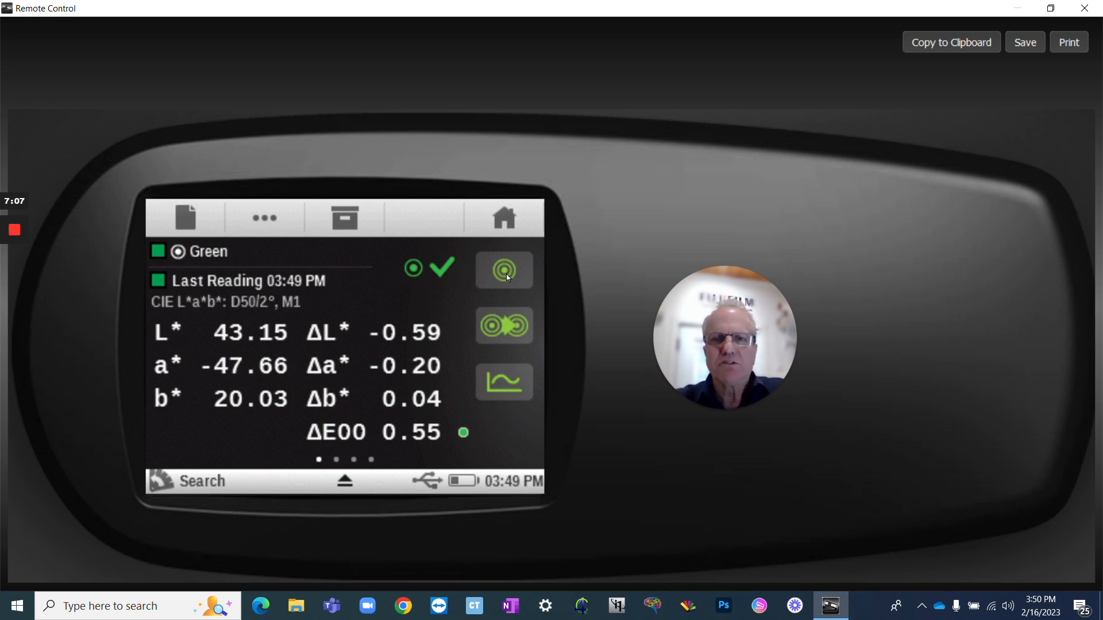
Step: Choose the PANTONE+ Solid Coated-V3 library as the standard source, showing PANTONE 100 C
click(504, 269)
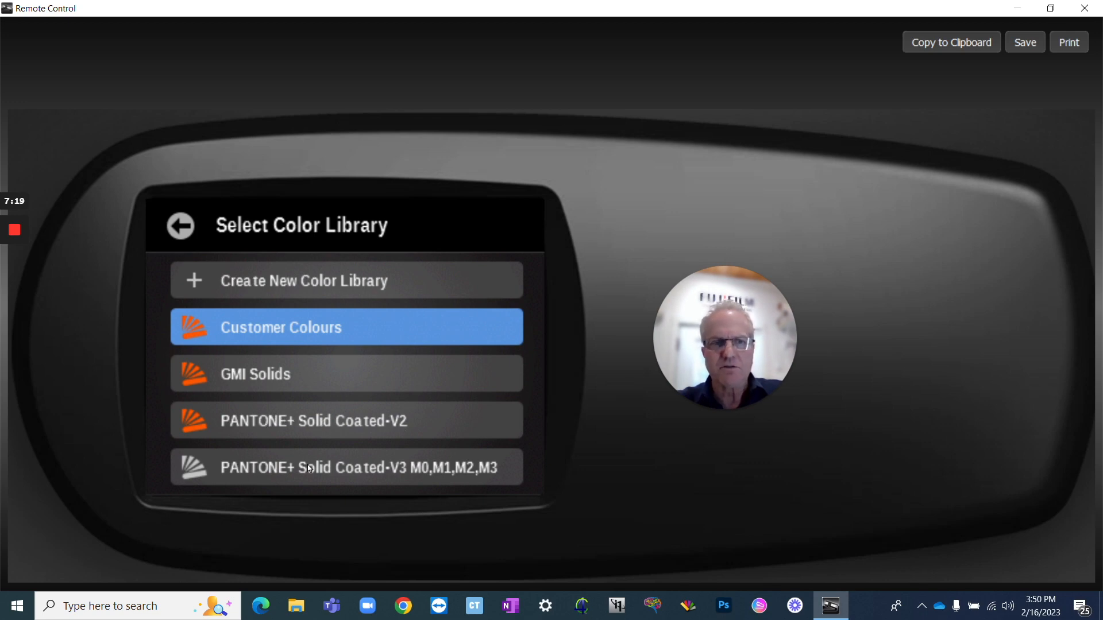
mouse_move(376, 473)
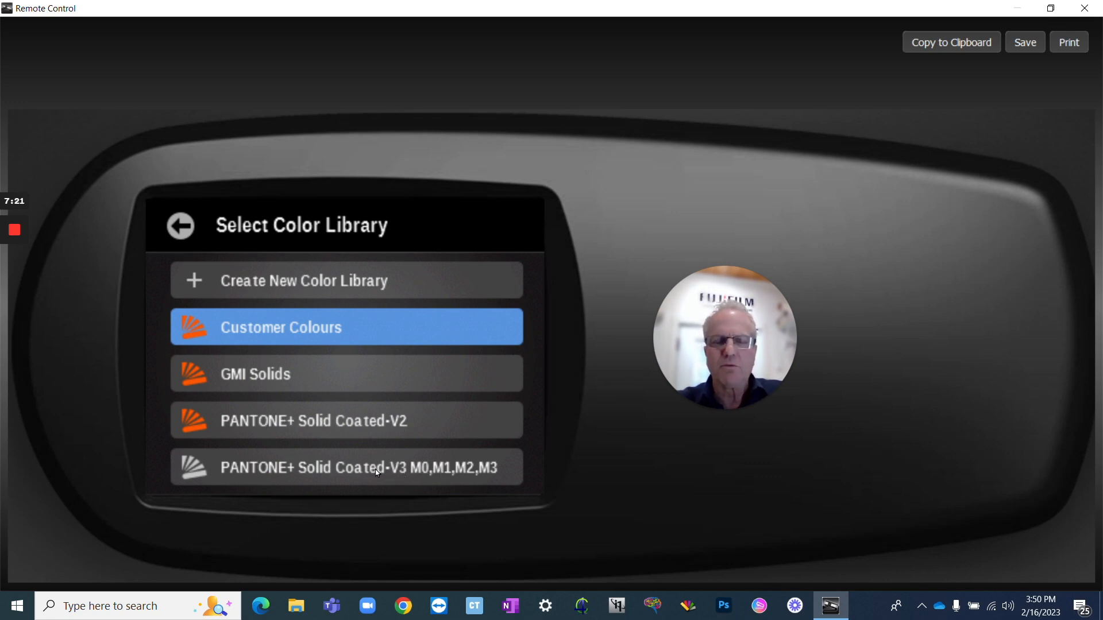
click(345, 327)
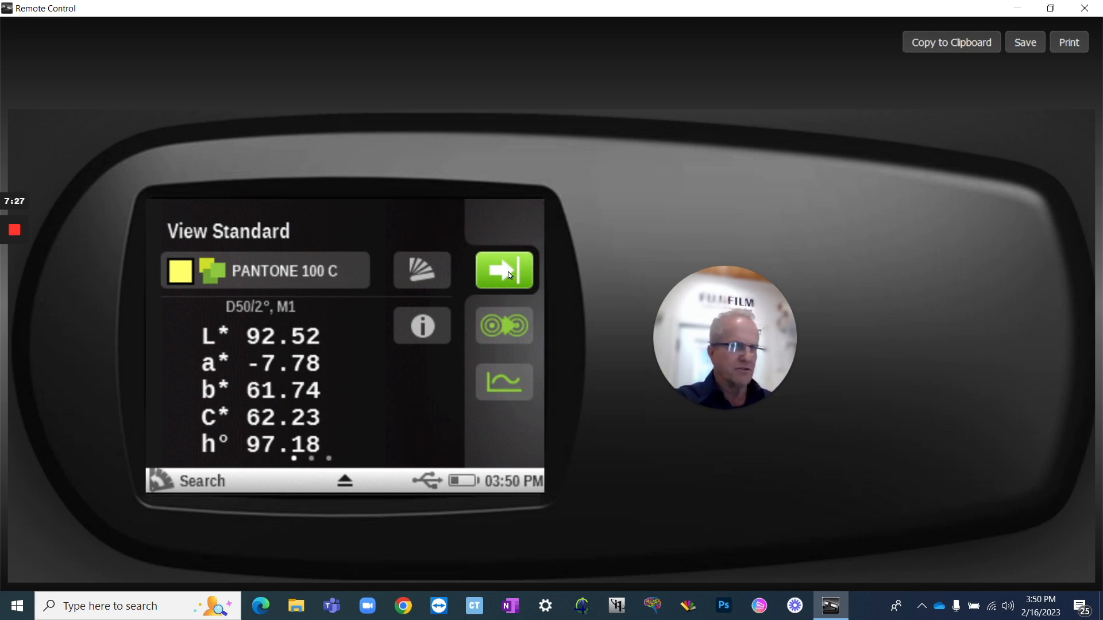
Step: Accept the standard and return to the measurement screen, showing PANTONE 2083 C at ΔE00 0.99
click(505, 271)
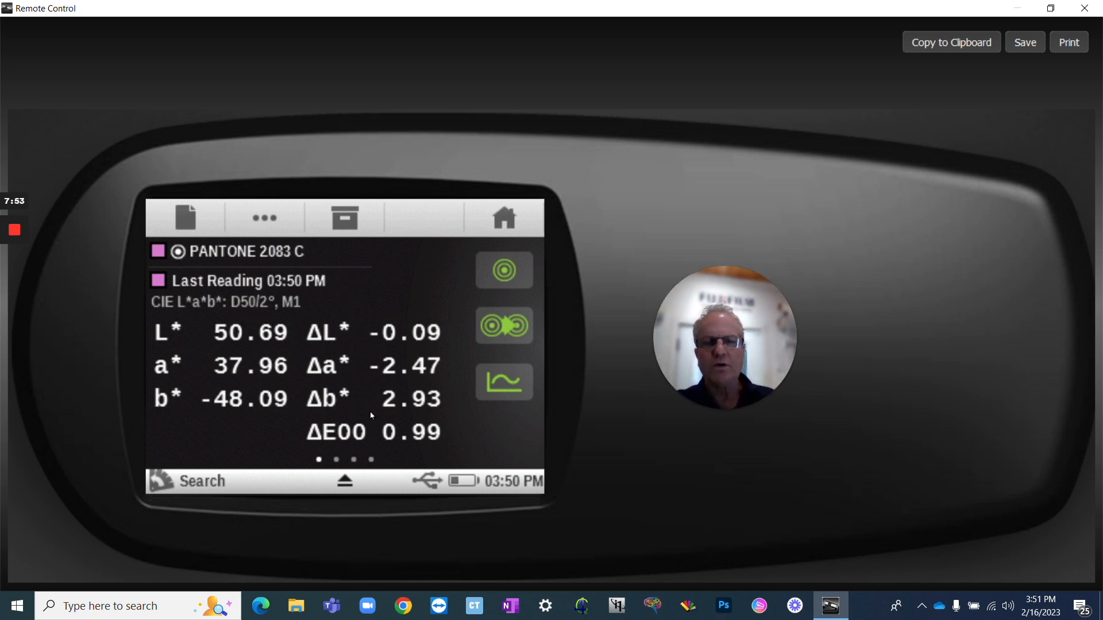
mouse_move(408, 450)
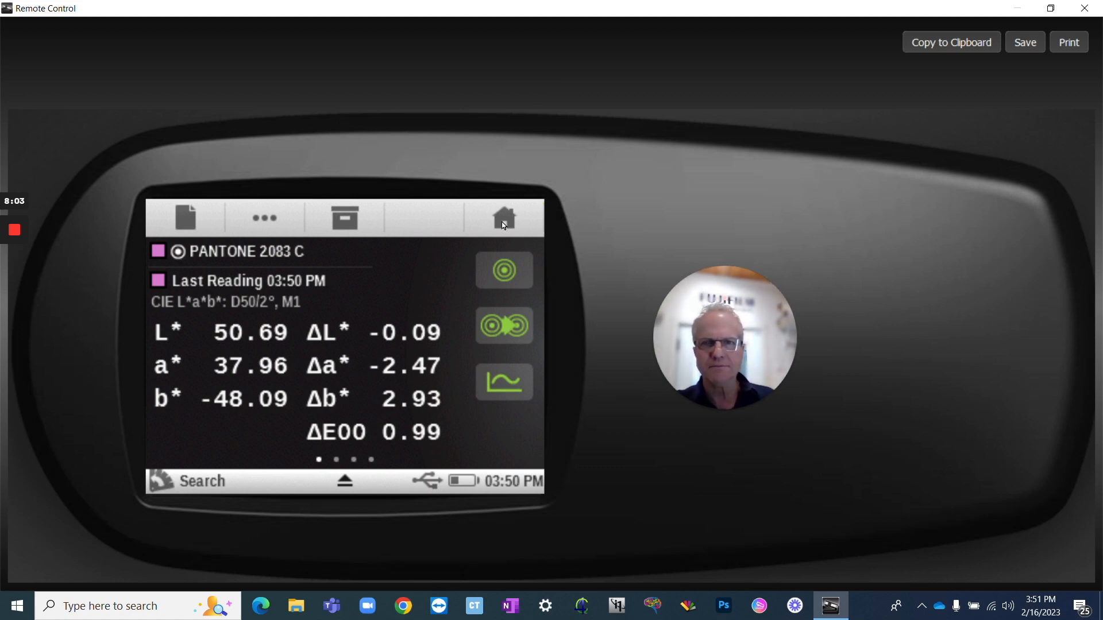
Step: Go Home, start Basic Compare, and bring up the PANTONE standards list
click(504, 219)
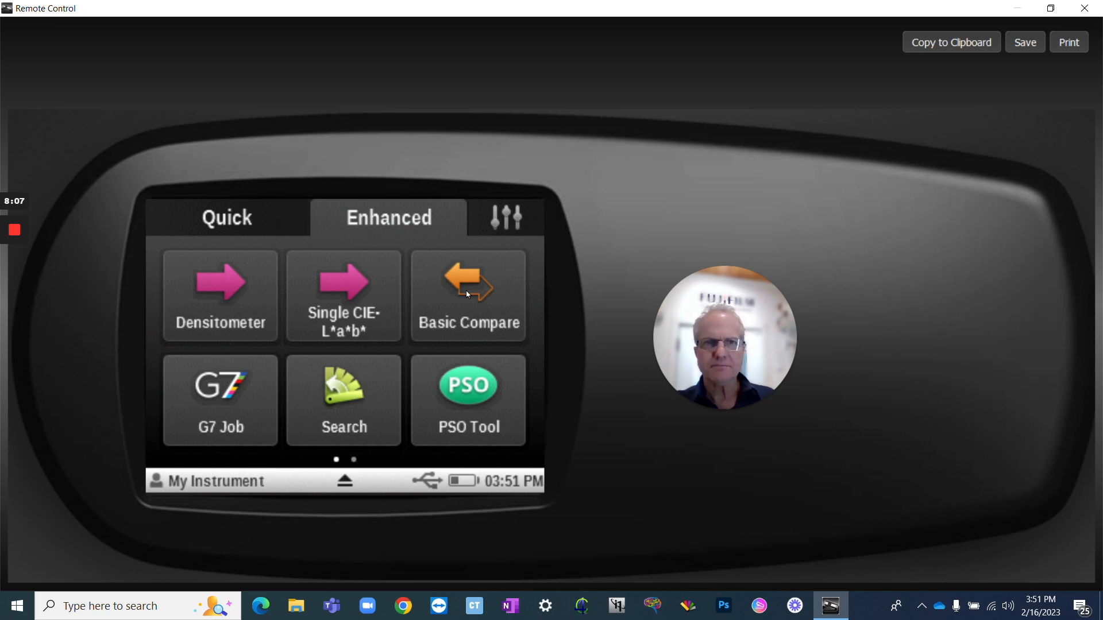
click(469, 295)
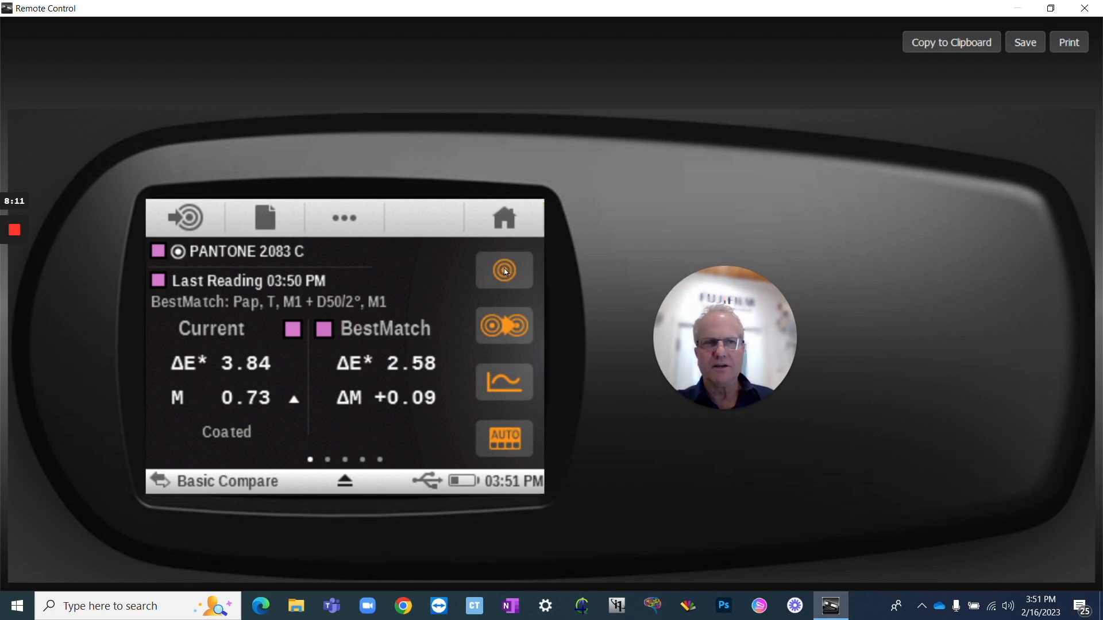
click(504, 270)
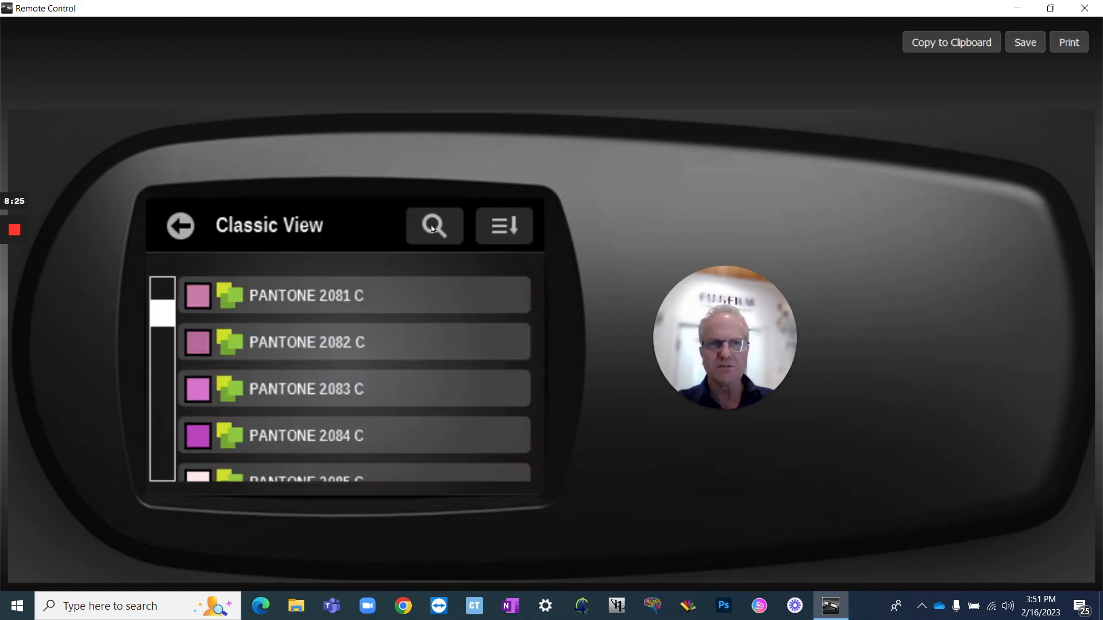
Step: Search the PANTONE list for '265', listing 1265 C, 2265 C, 2655 C and 265 C
click(434, 226)
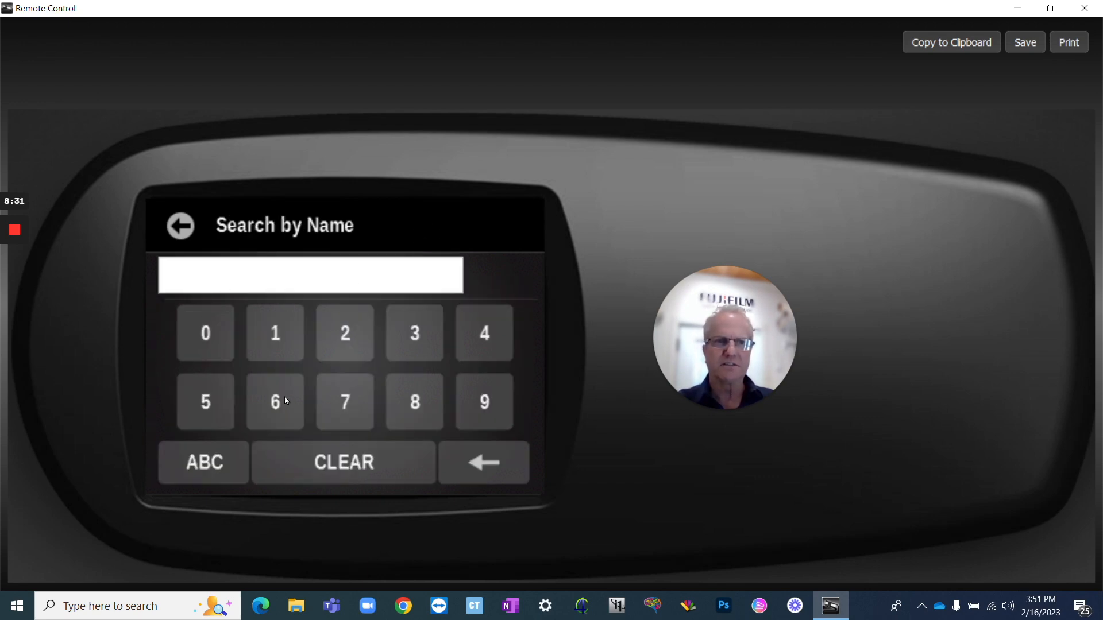
click(345, 332)
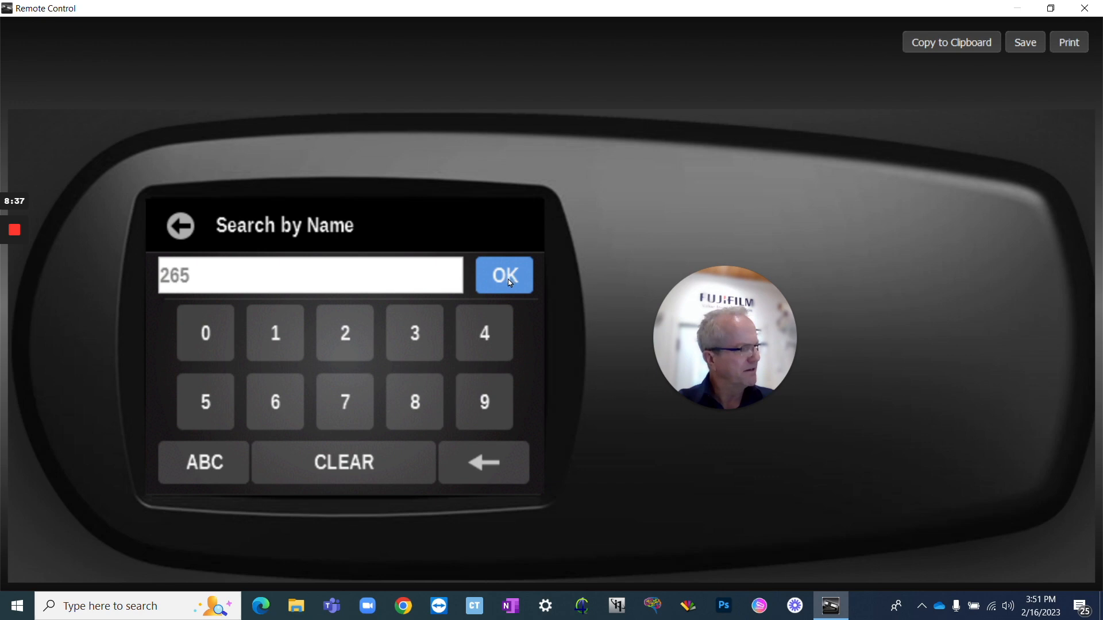
mouse_move(500, 273)
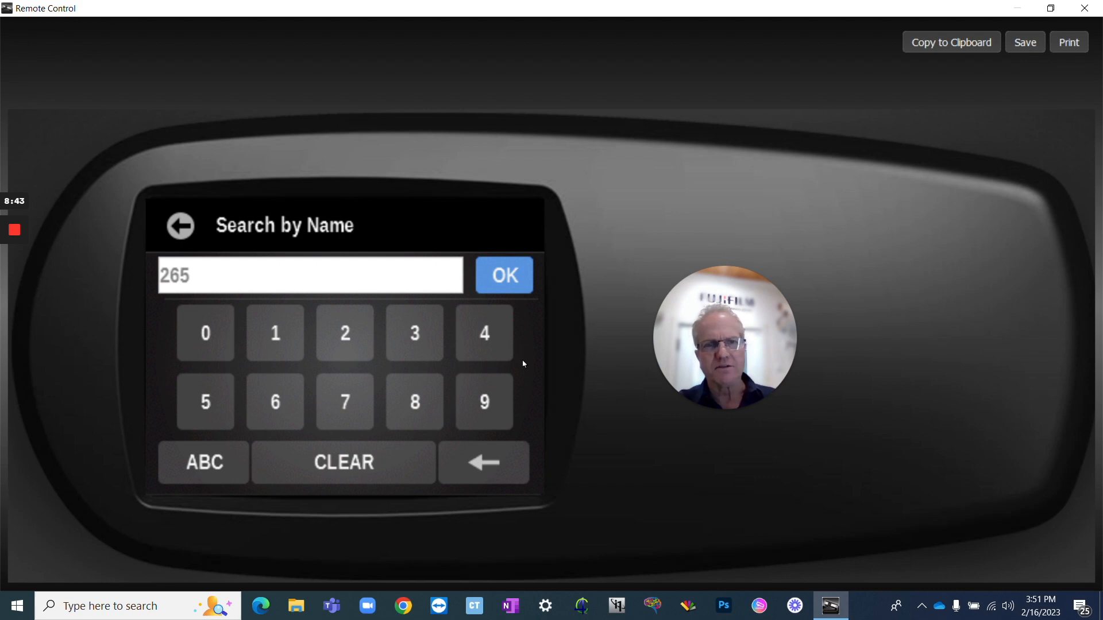
click(504, 274)
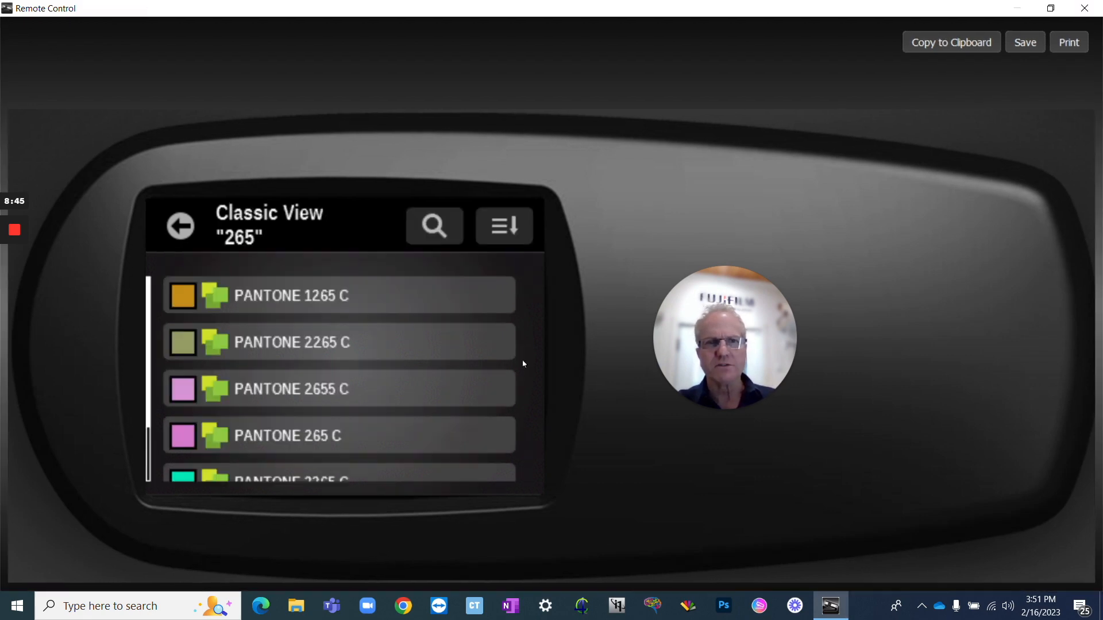
mouse_move(292, 439)
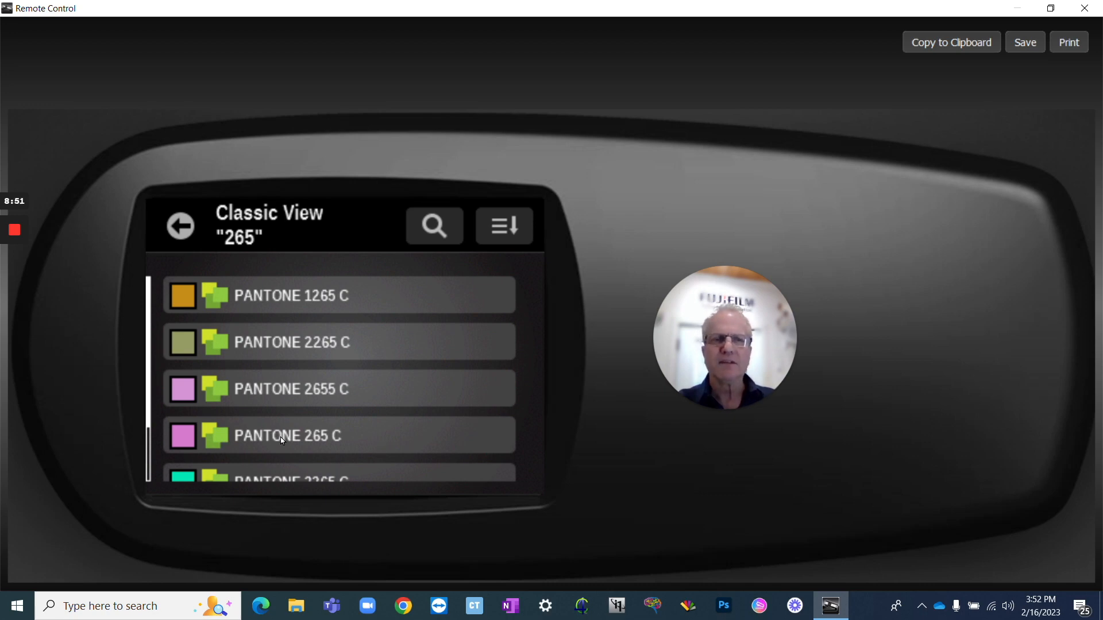
Step: Select and accept PANTONE 265 C as the standard, giving ΔE00 2.84
click(287, 436)
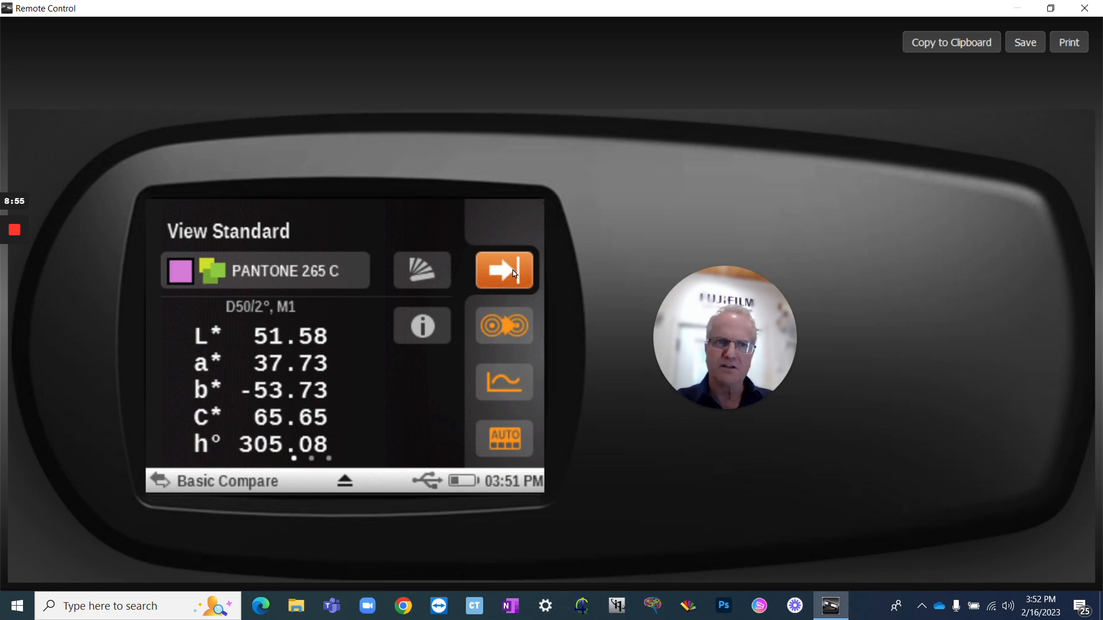
click(504, 269)
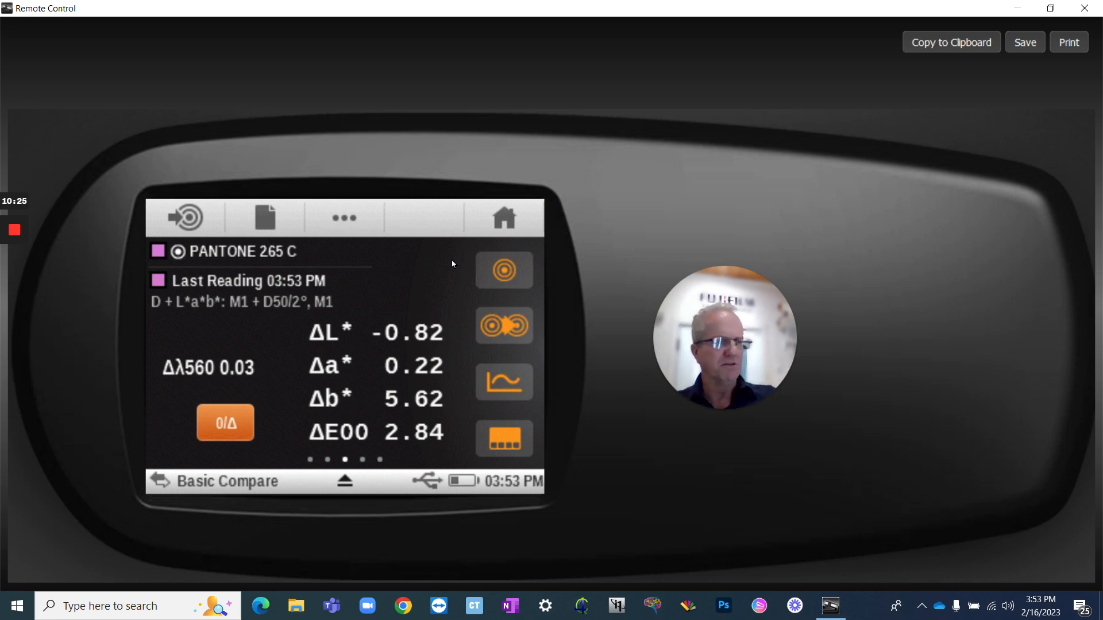
mouse_move(522, 219)
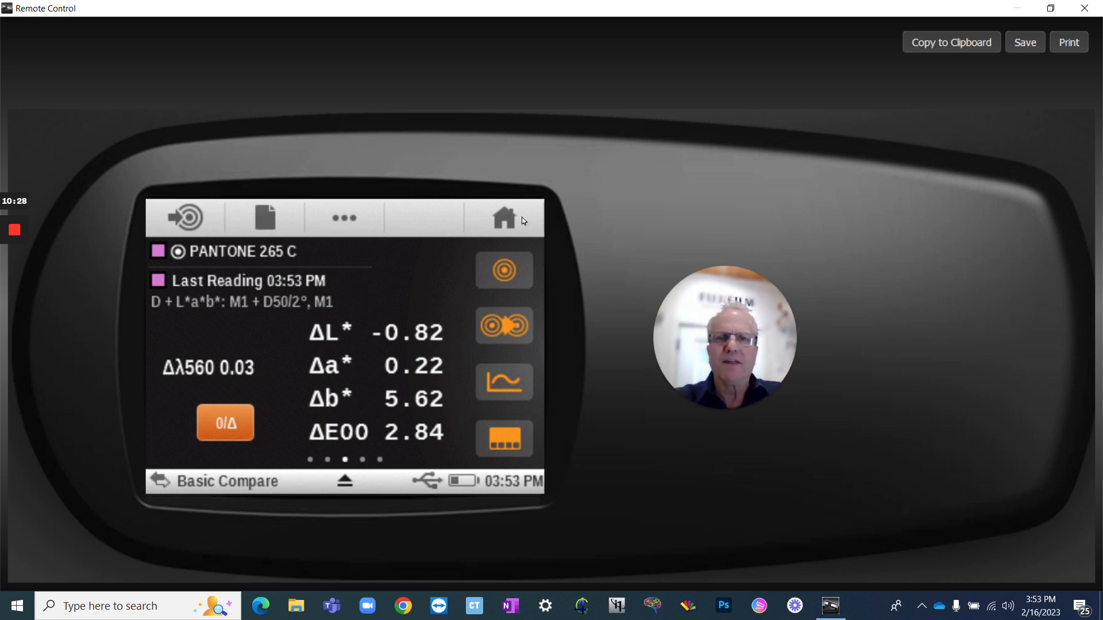